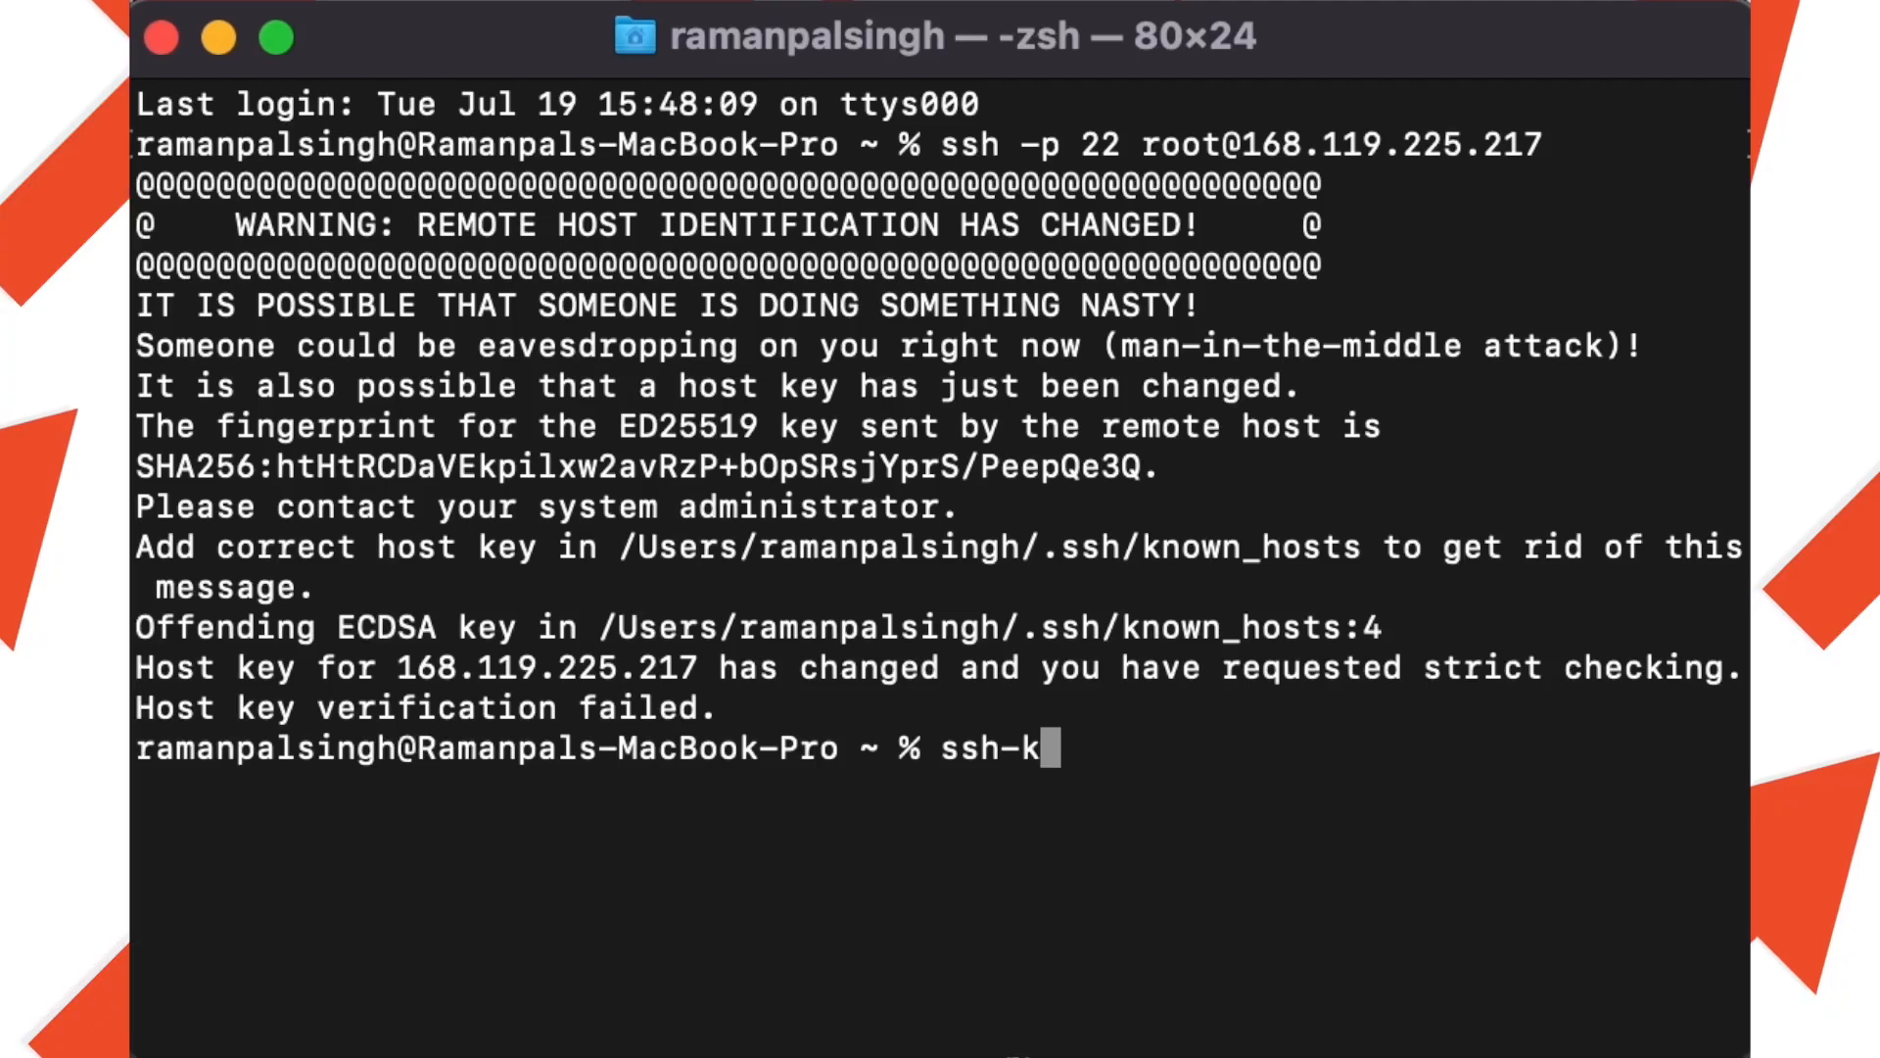
Continue the half-typed ssh-keygen command at the prompt before clearing it.
{"action": "type", "text": "eygen"}
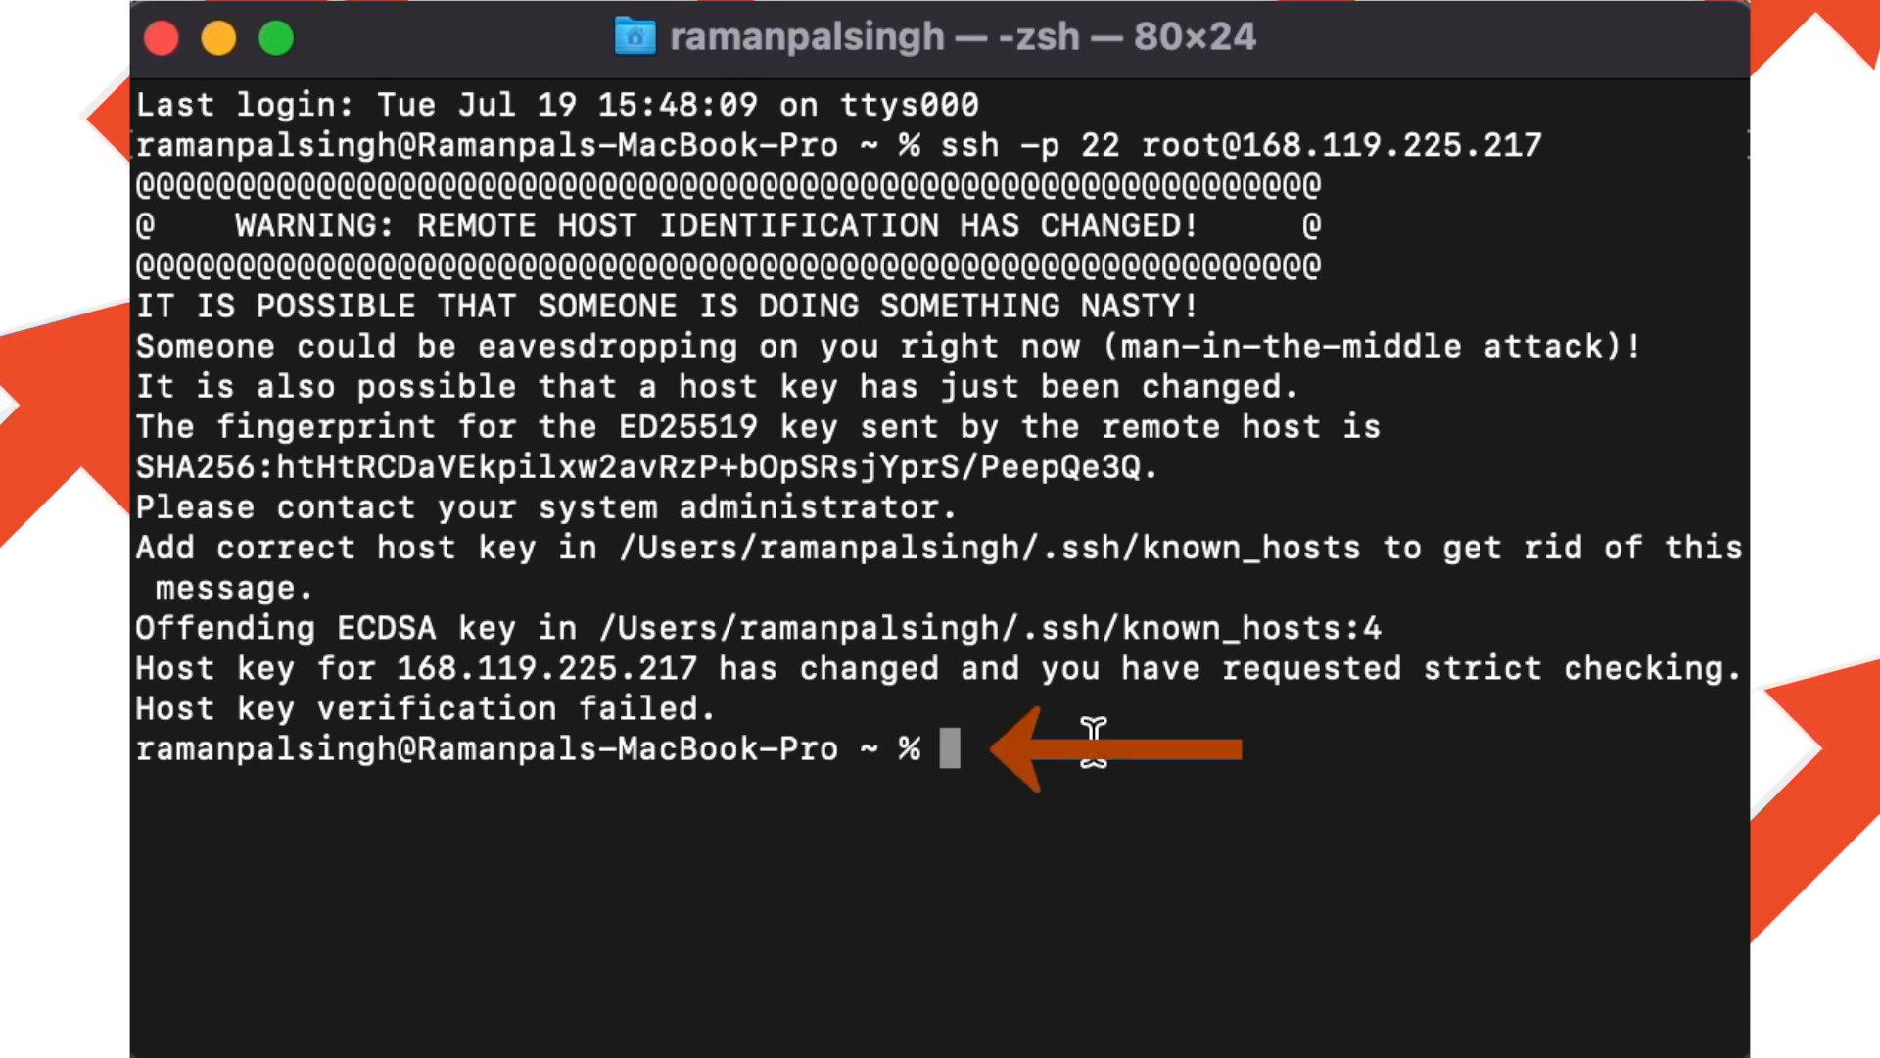
Enter 'ssh-keygen -R' at the prompt, then backspace to retype it.
{"action": "type", "text": "ssh-"}
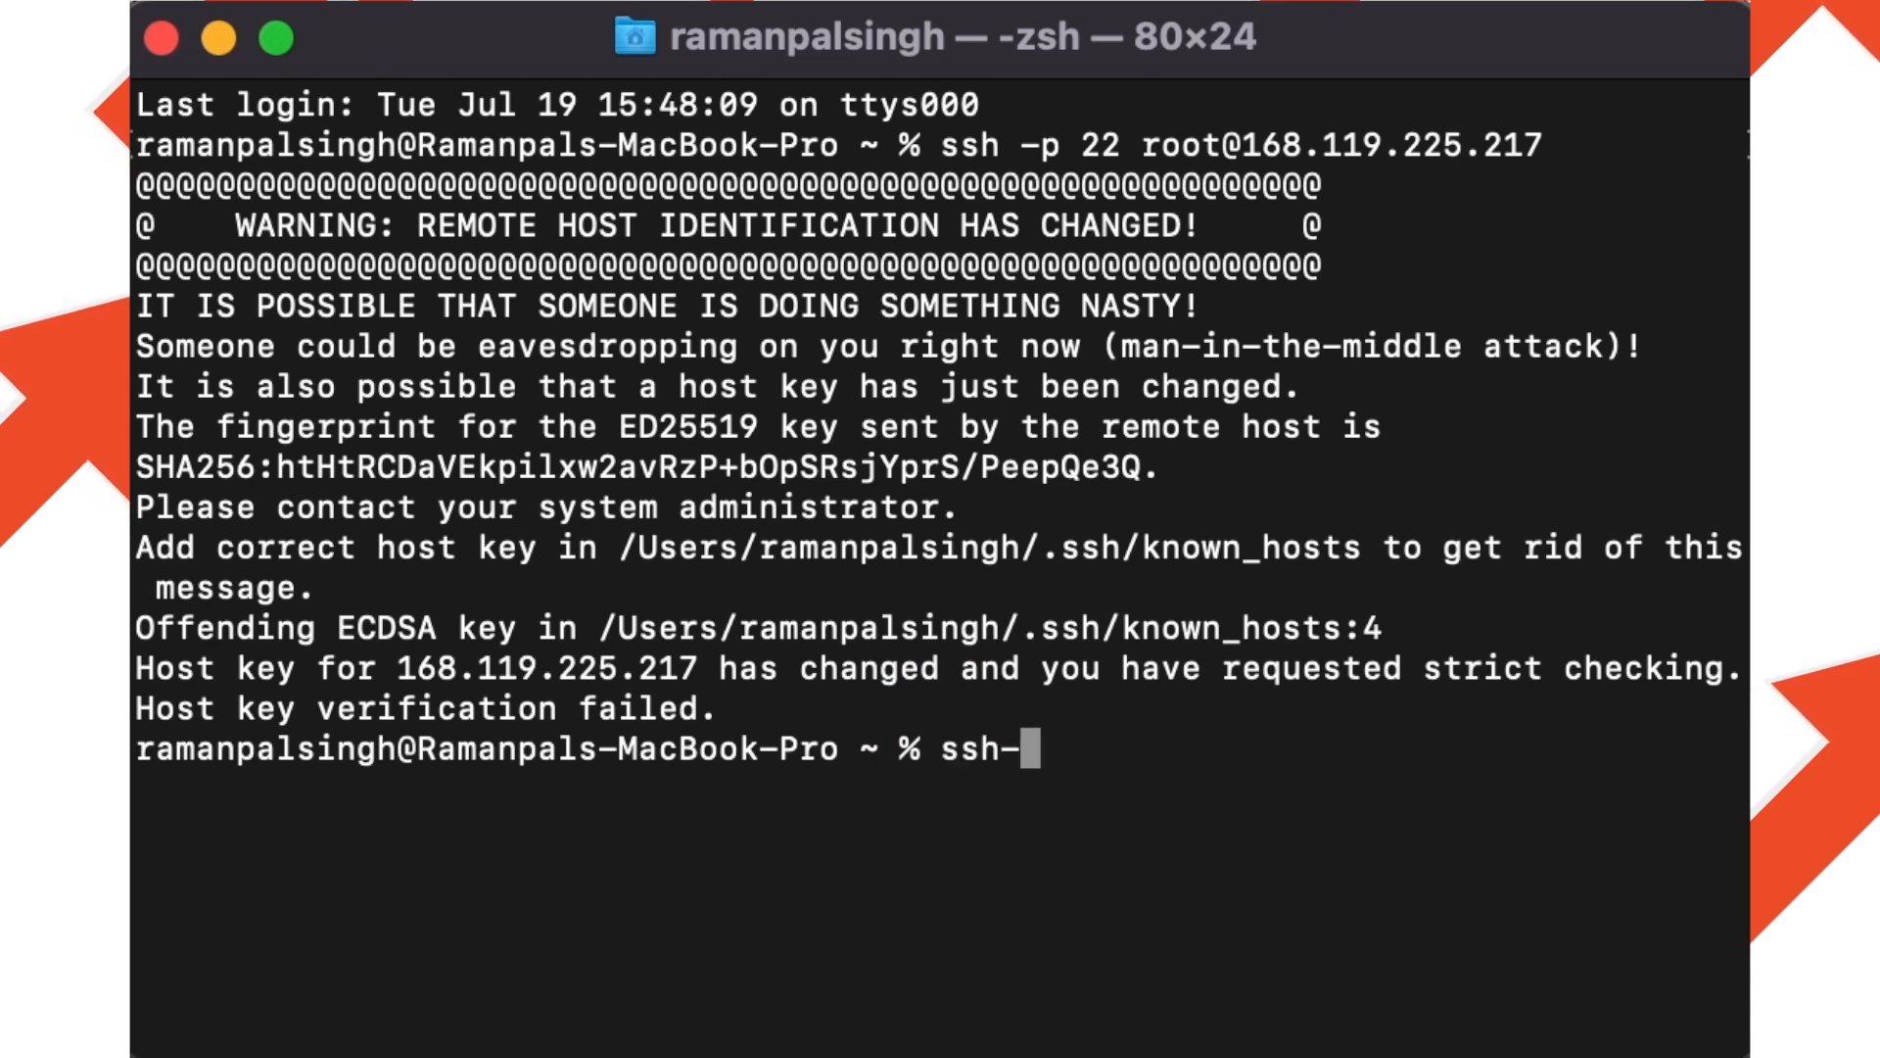
{"action": "mouse_move", "coordinate": [175, 564]}
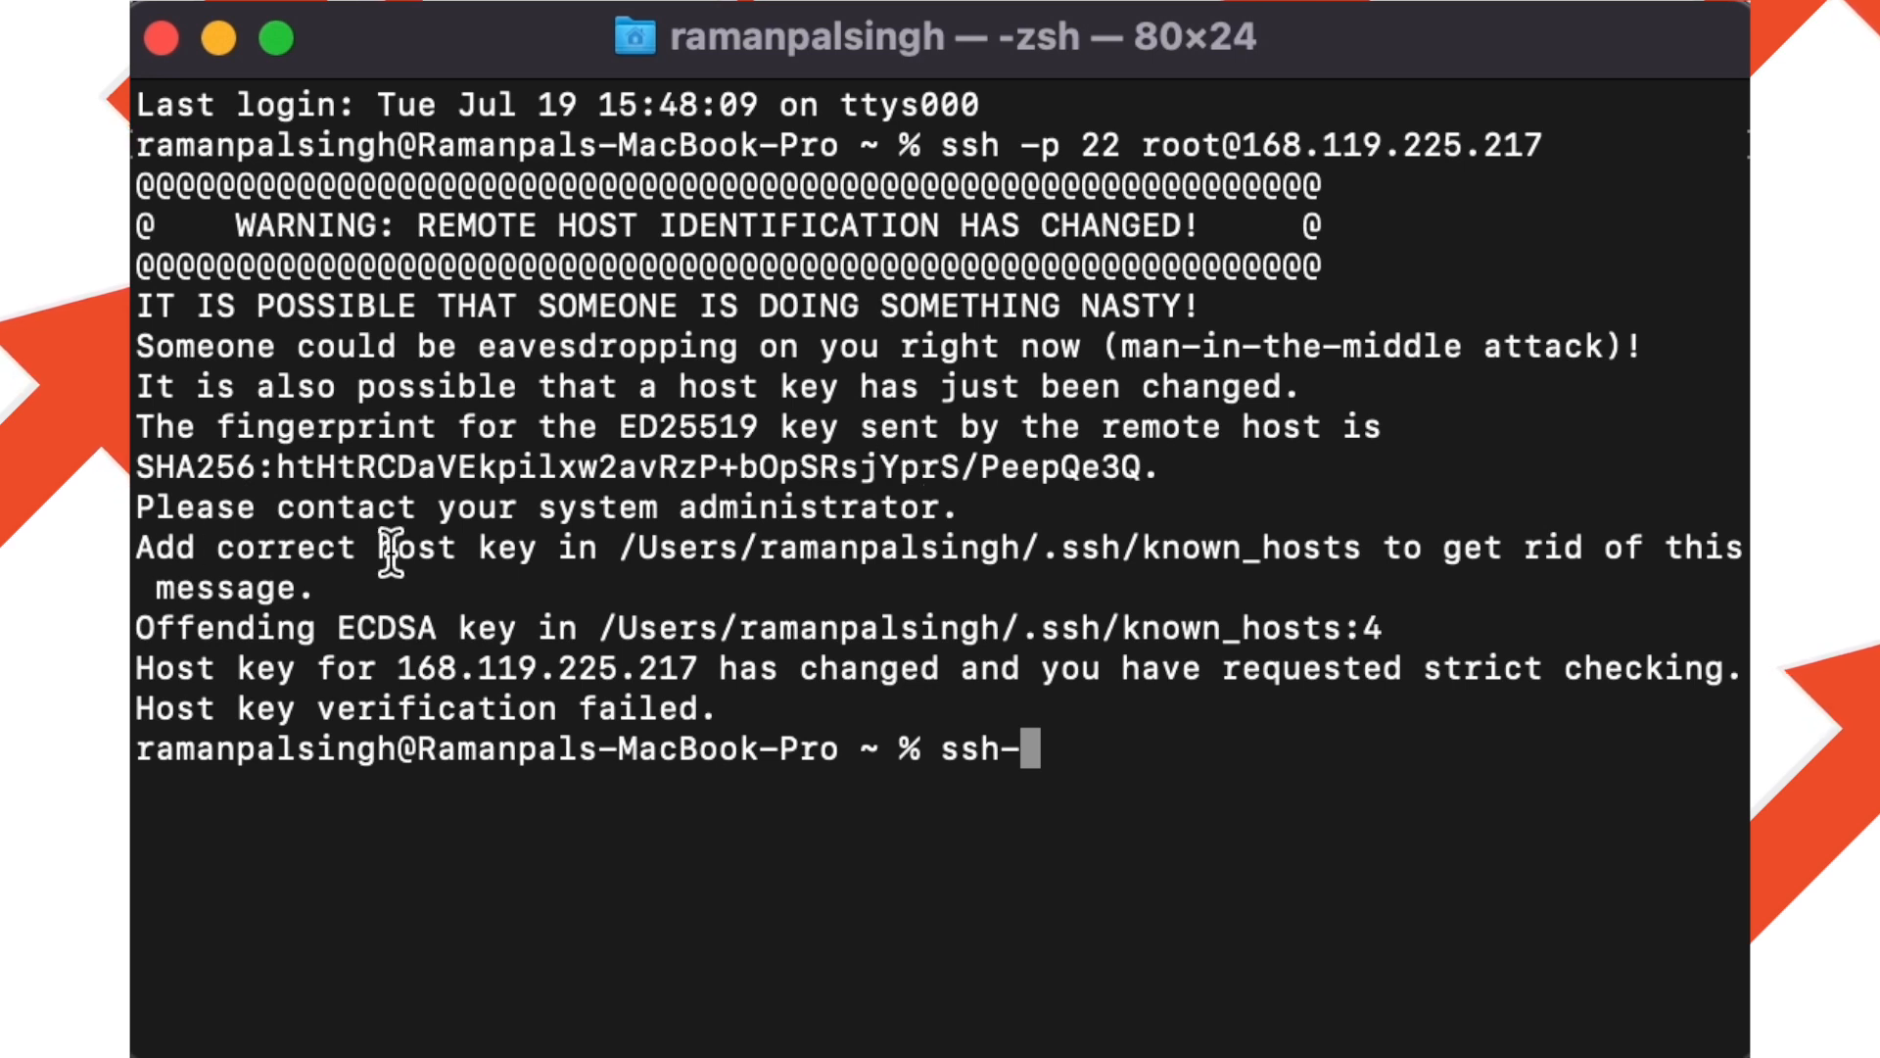
{"action": "mouse_move", "coordinate": [1690, 241]}
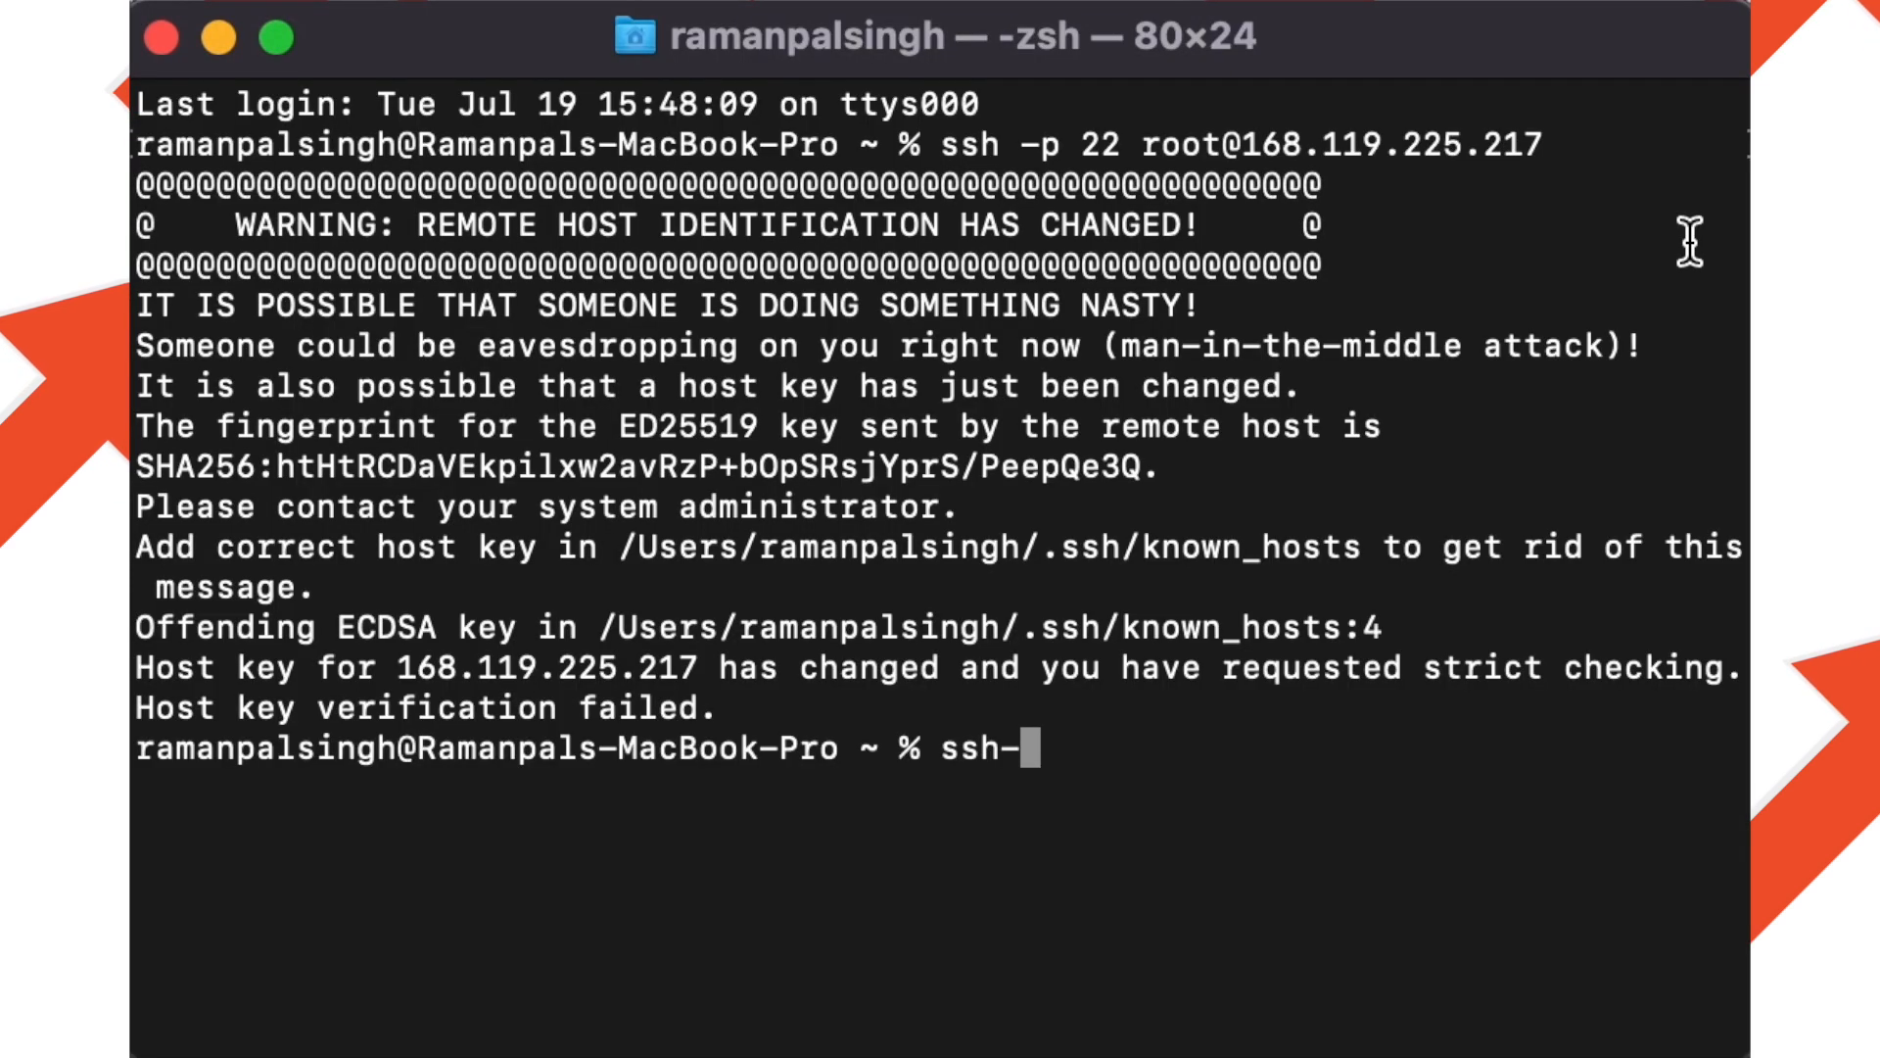
{"action": "type", "text": "keygen"}
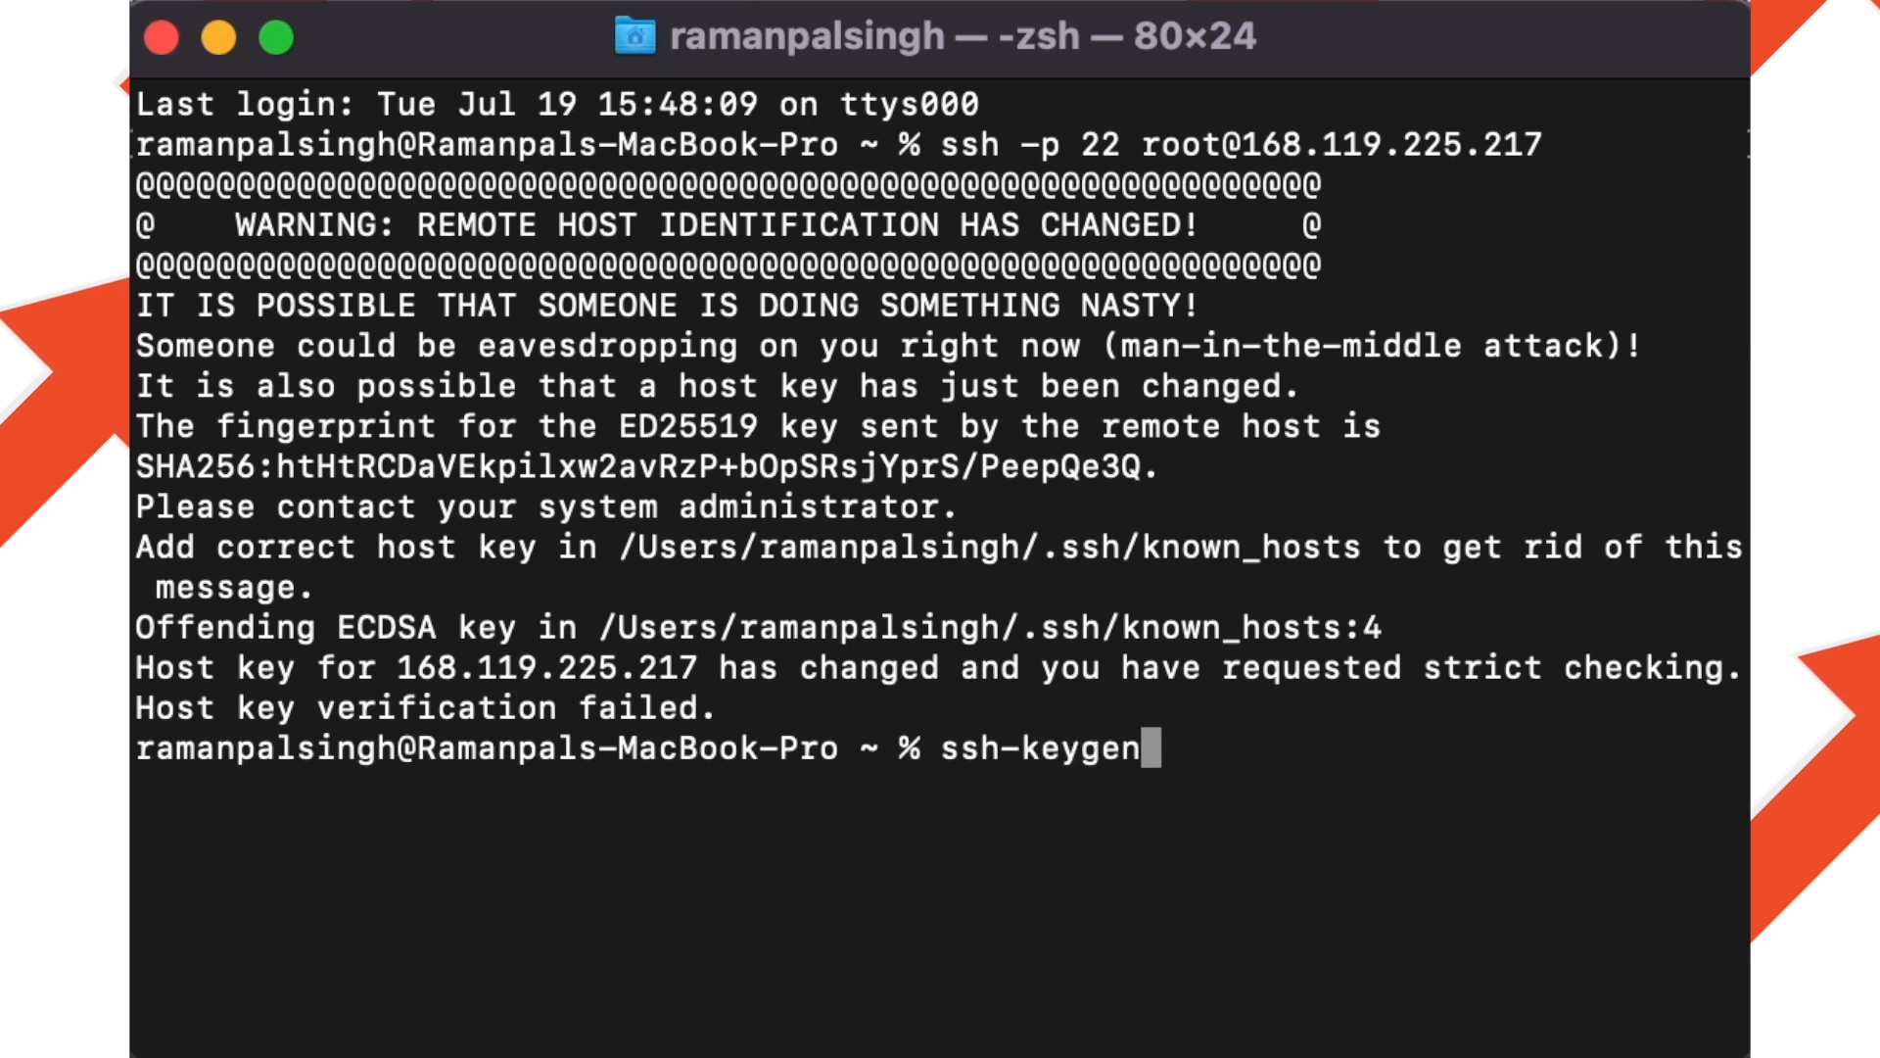
{"action": "type", "text": "\" \""}
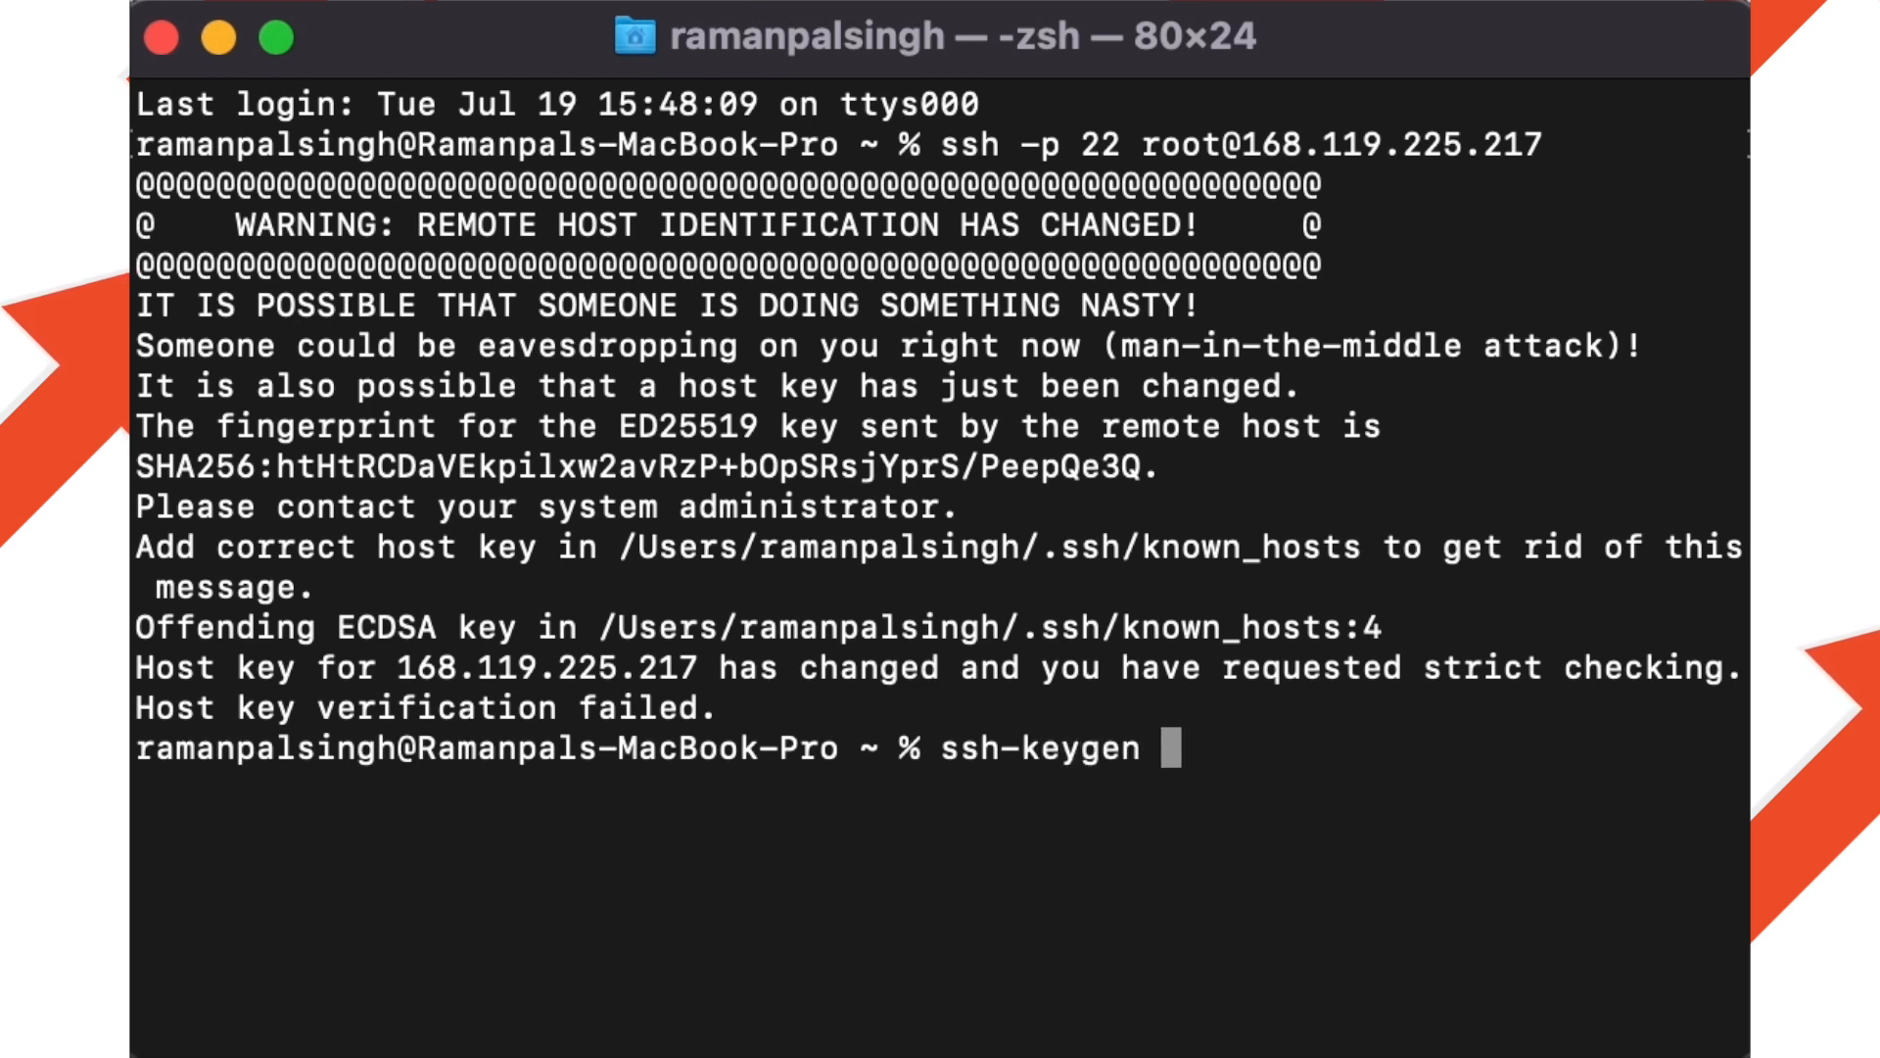
{"action": "type", "text": "-R"}
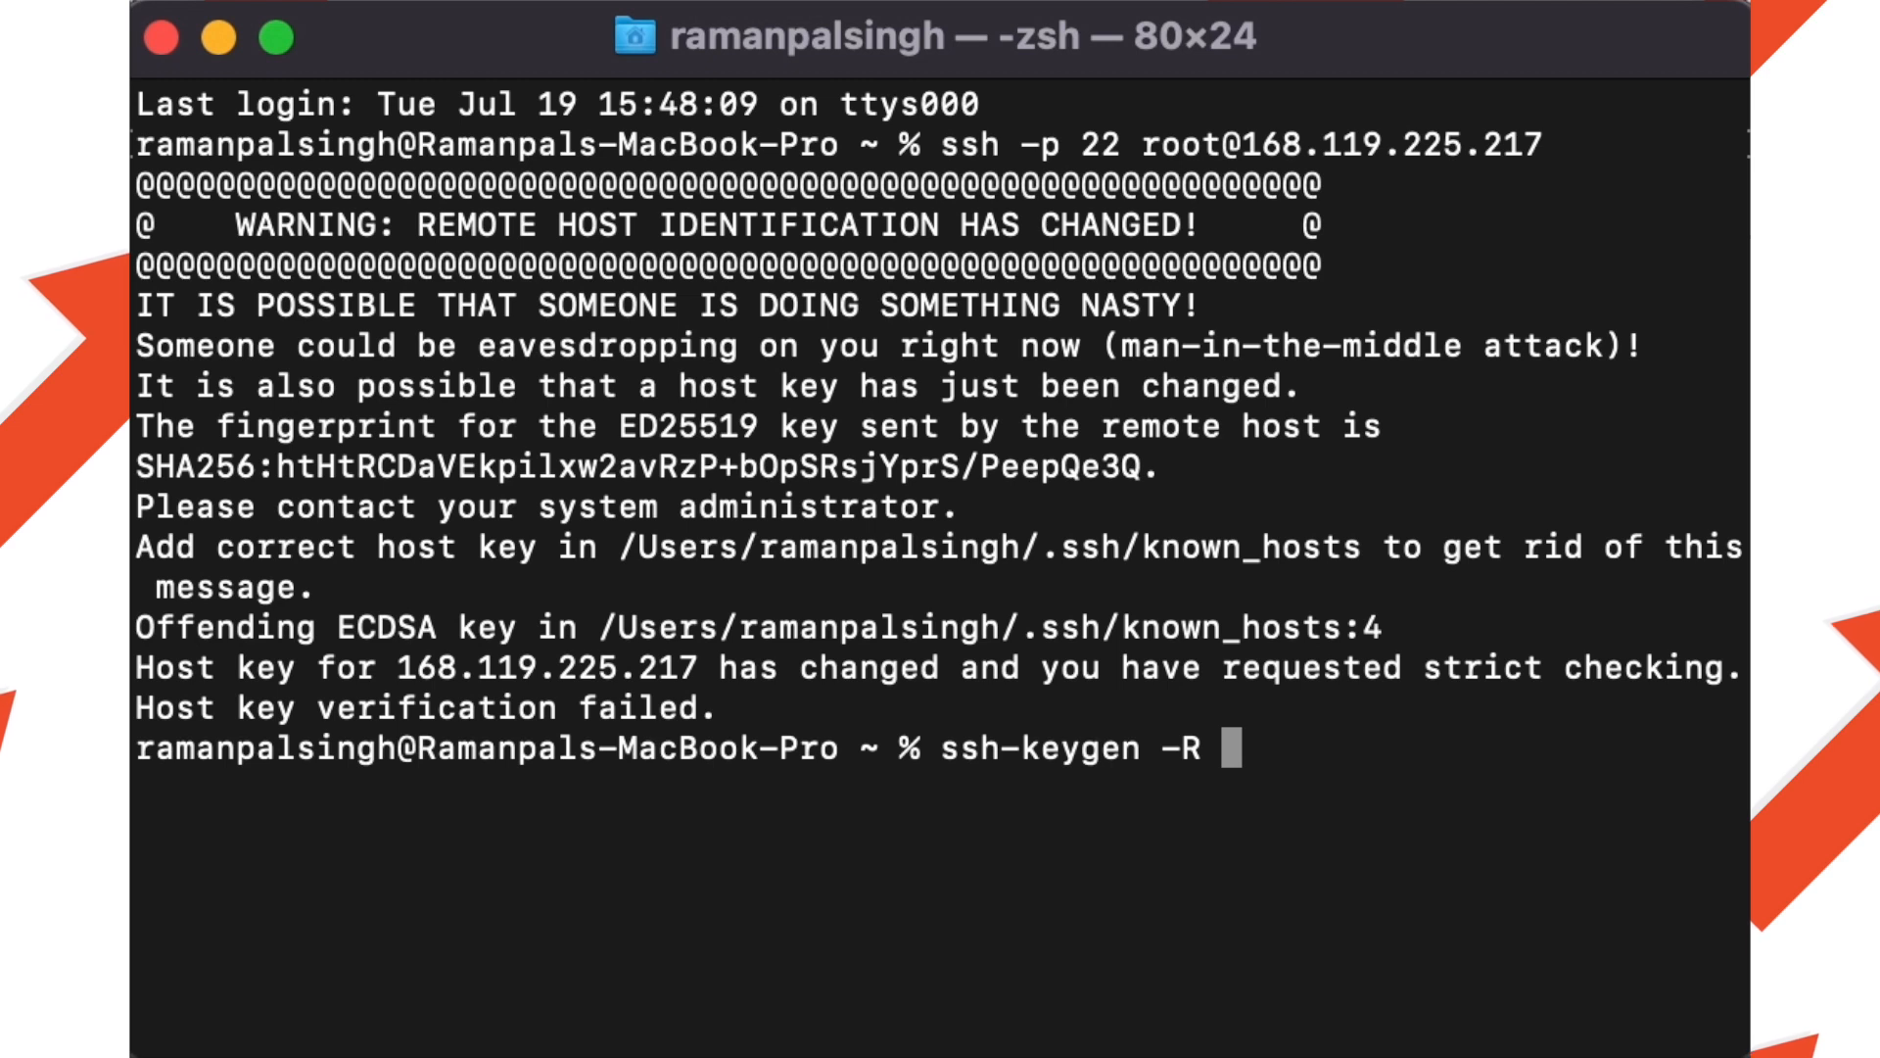
{"action": "key", "text": "Backspace"}
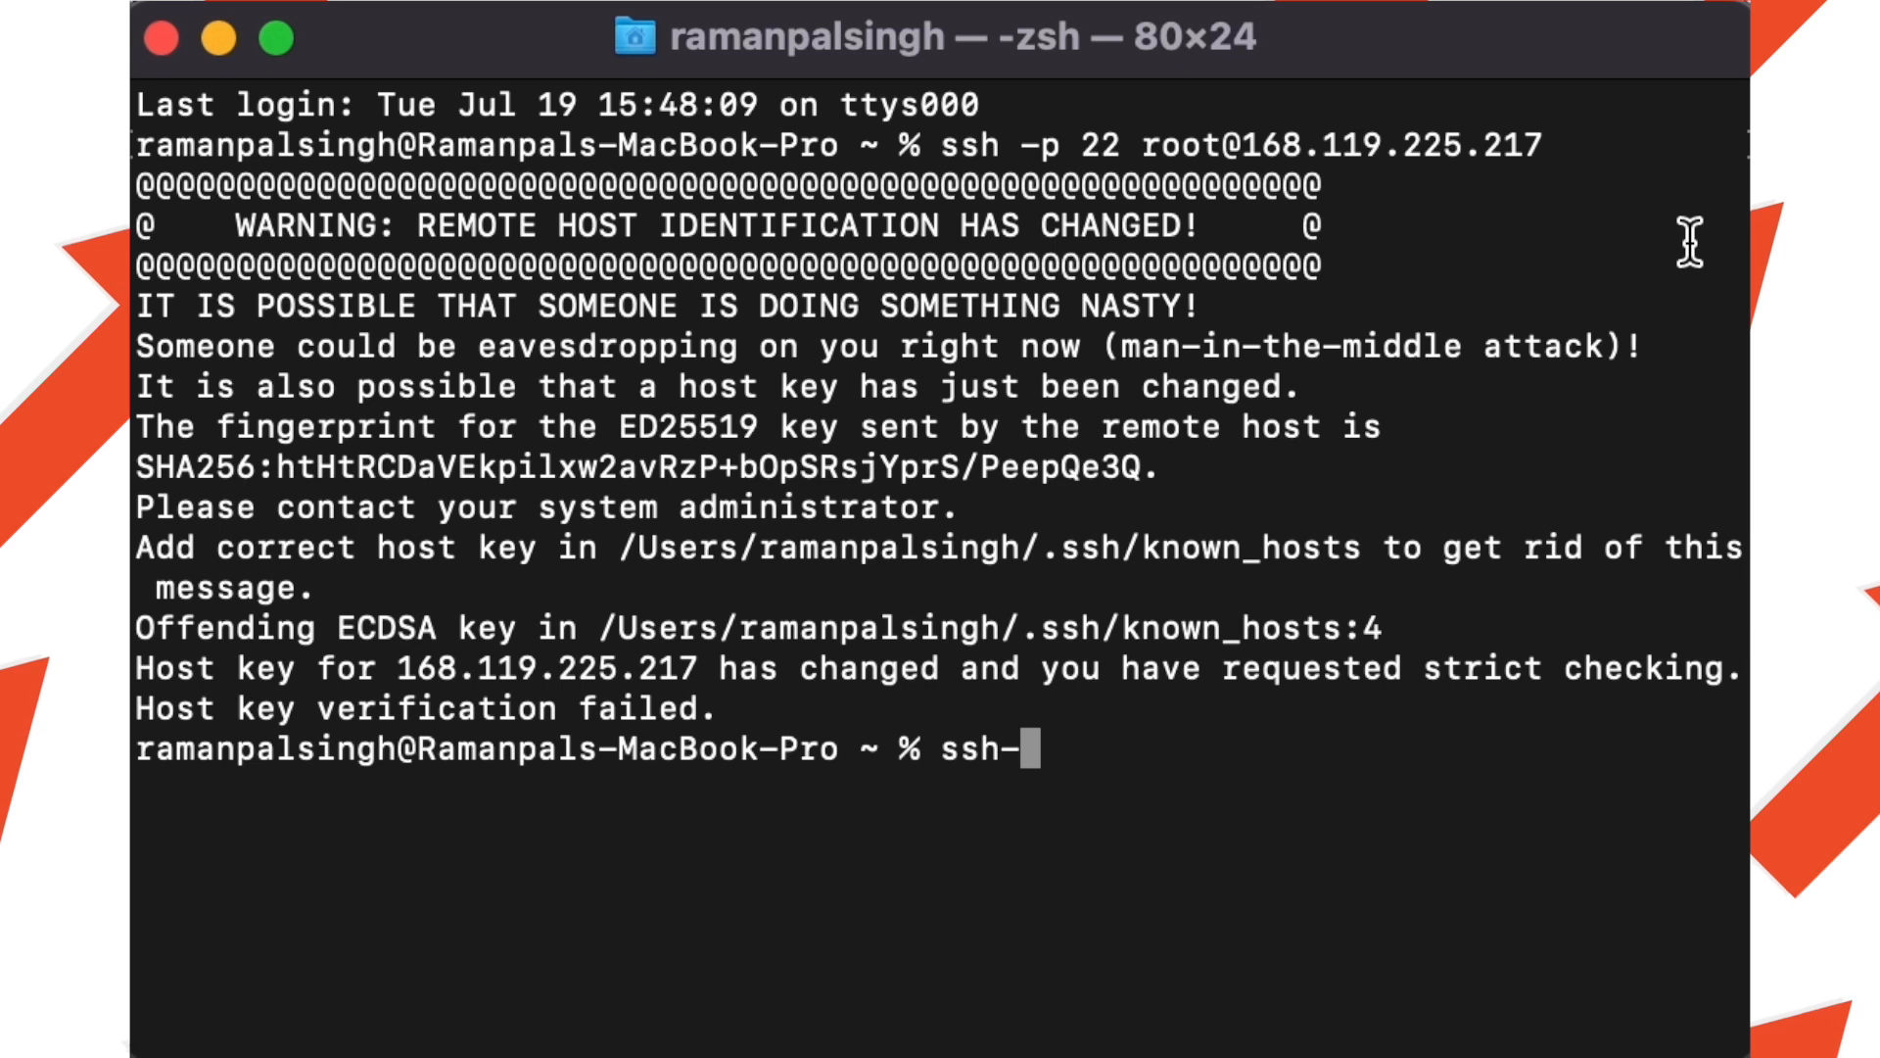
Complete the command 'ssh-keygen -R 168.119.225.217' to remove the stored host keys.
{"action": "type", "text": "keyg"}
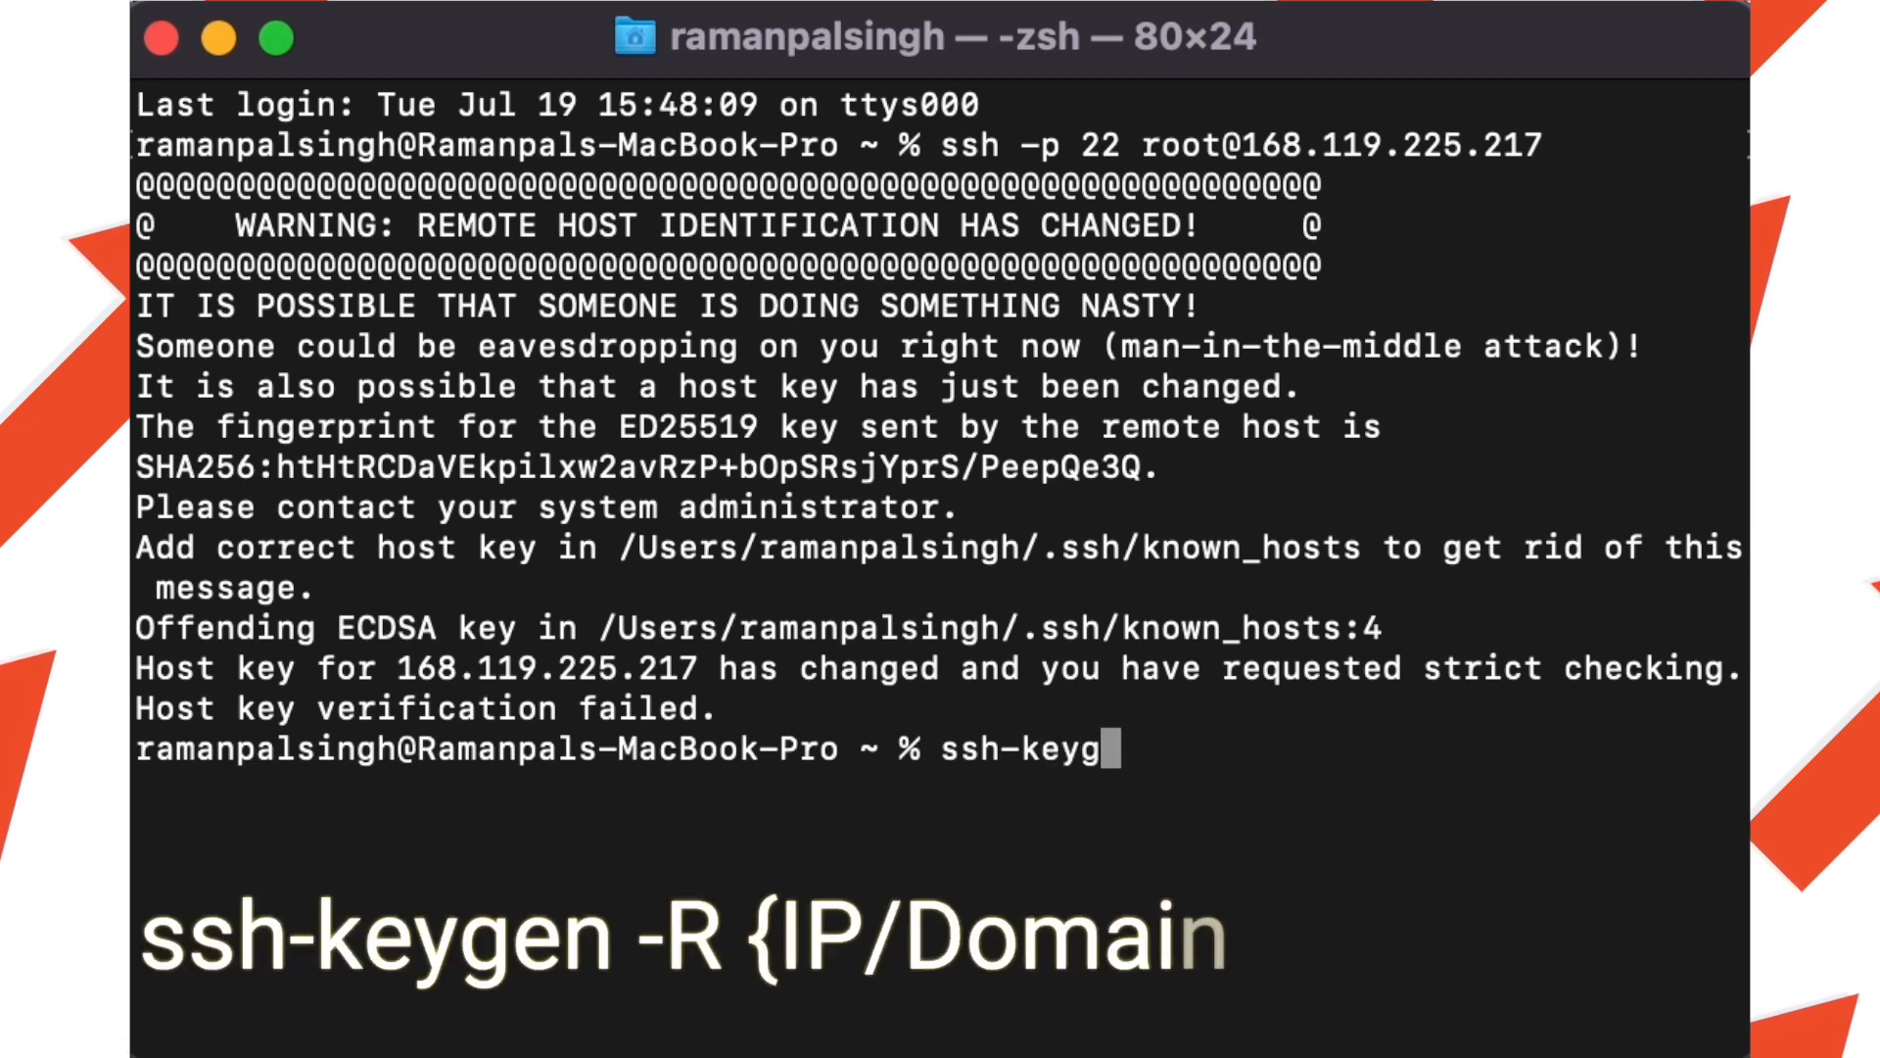
{"action": "type", "text": "en"}
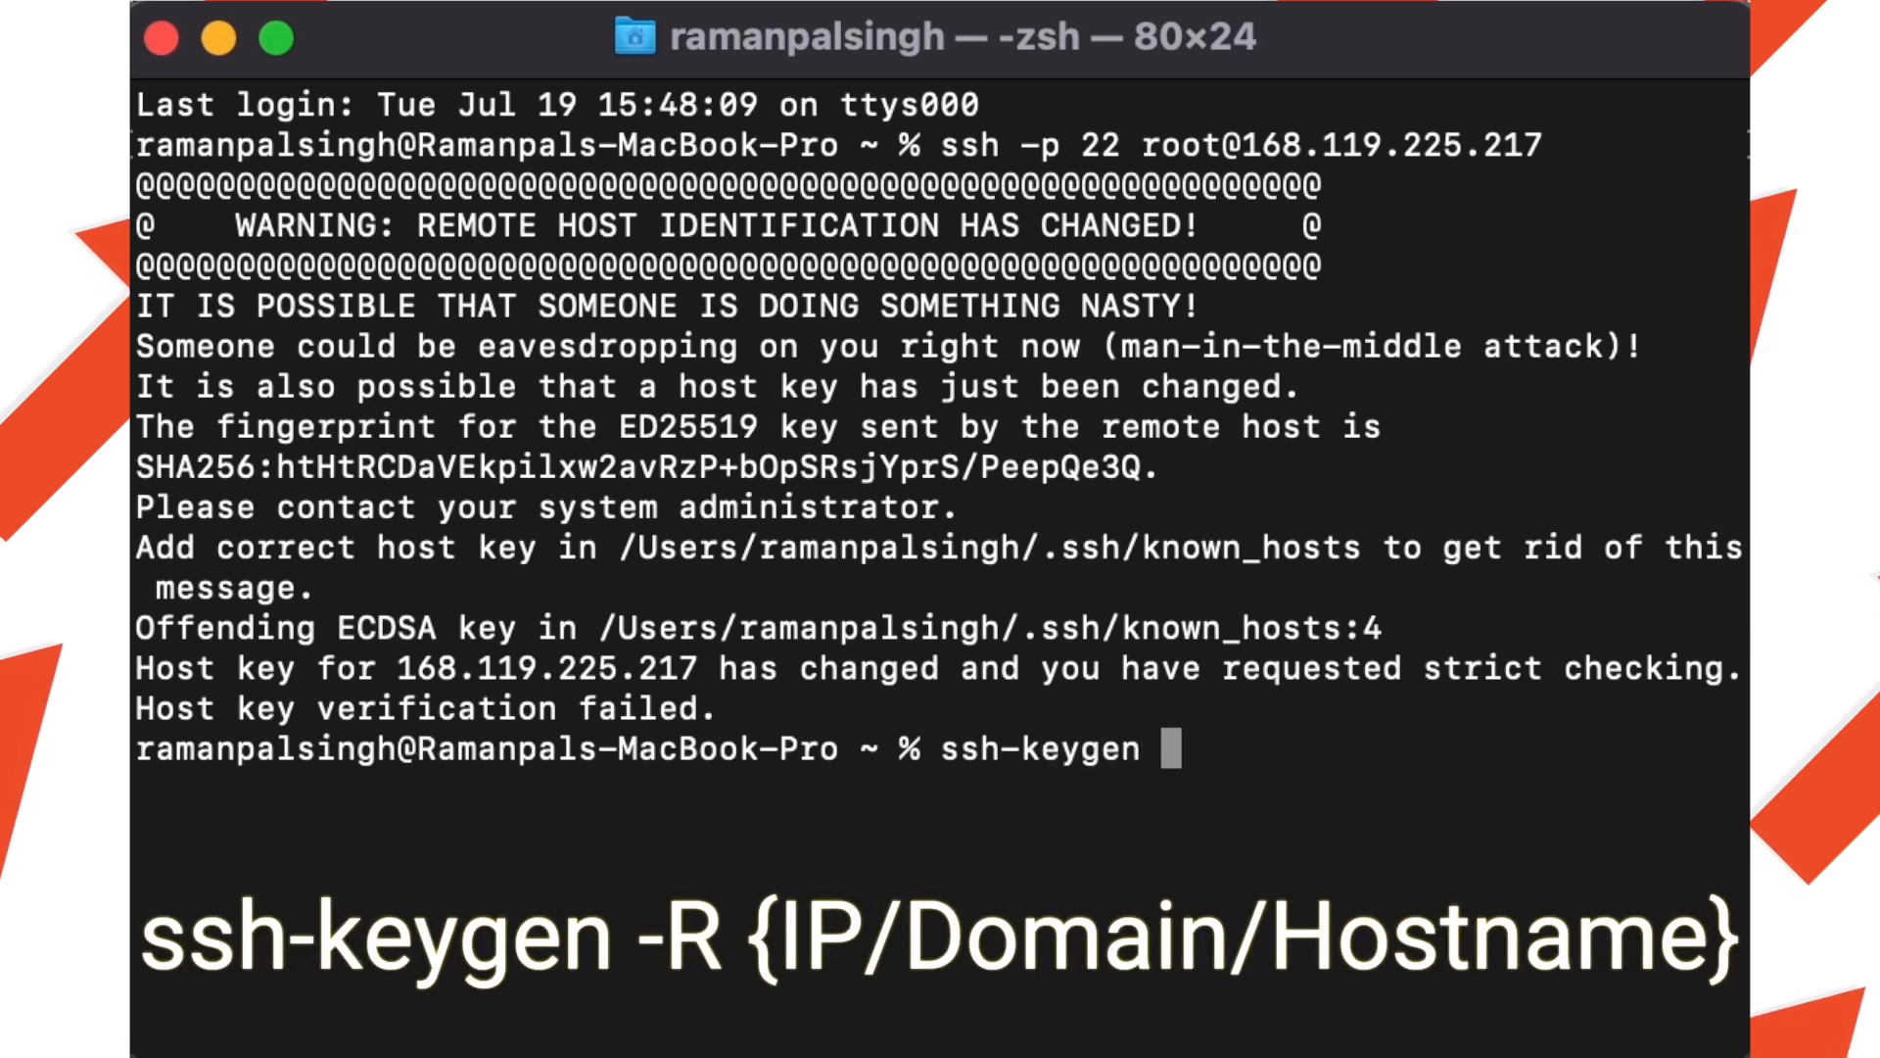
{"action": "type", "text": "-R"}
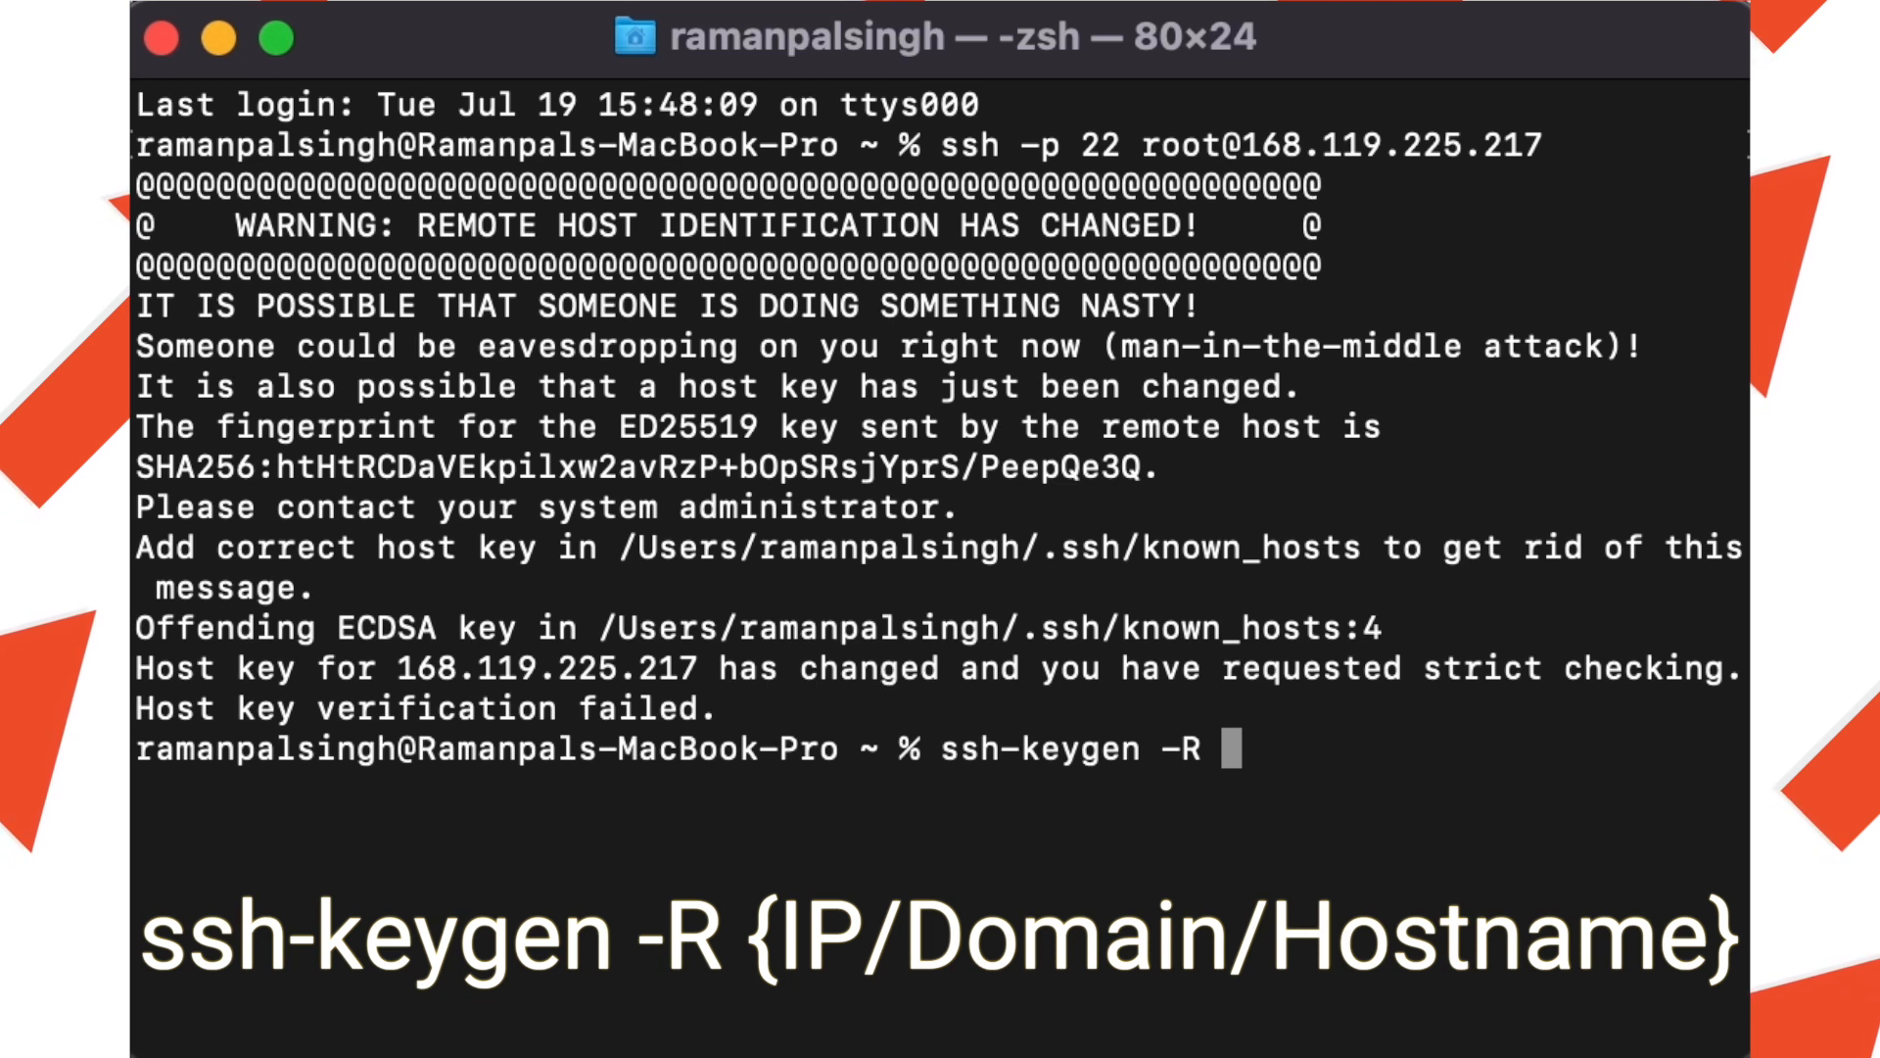
{"action": "type", "text": "168"}
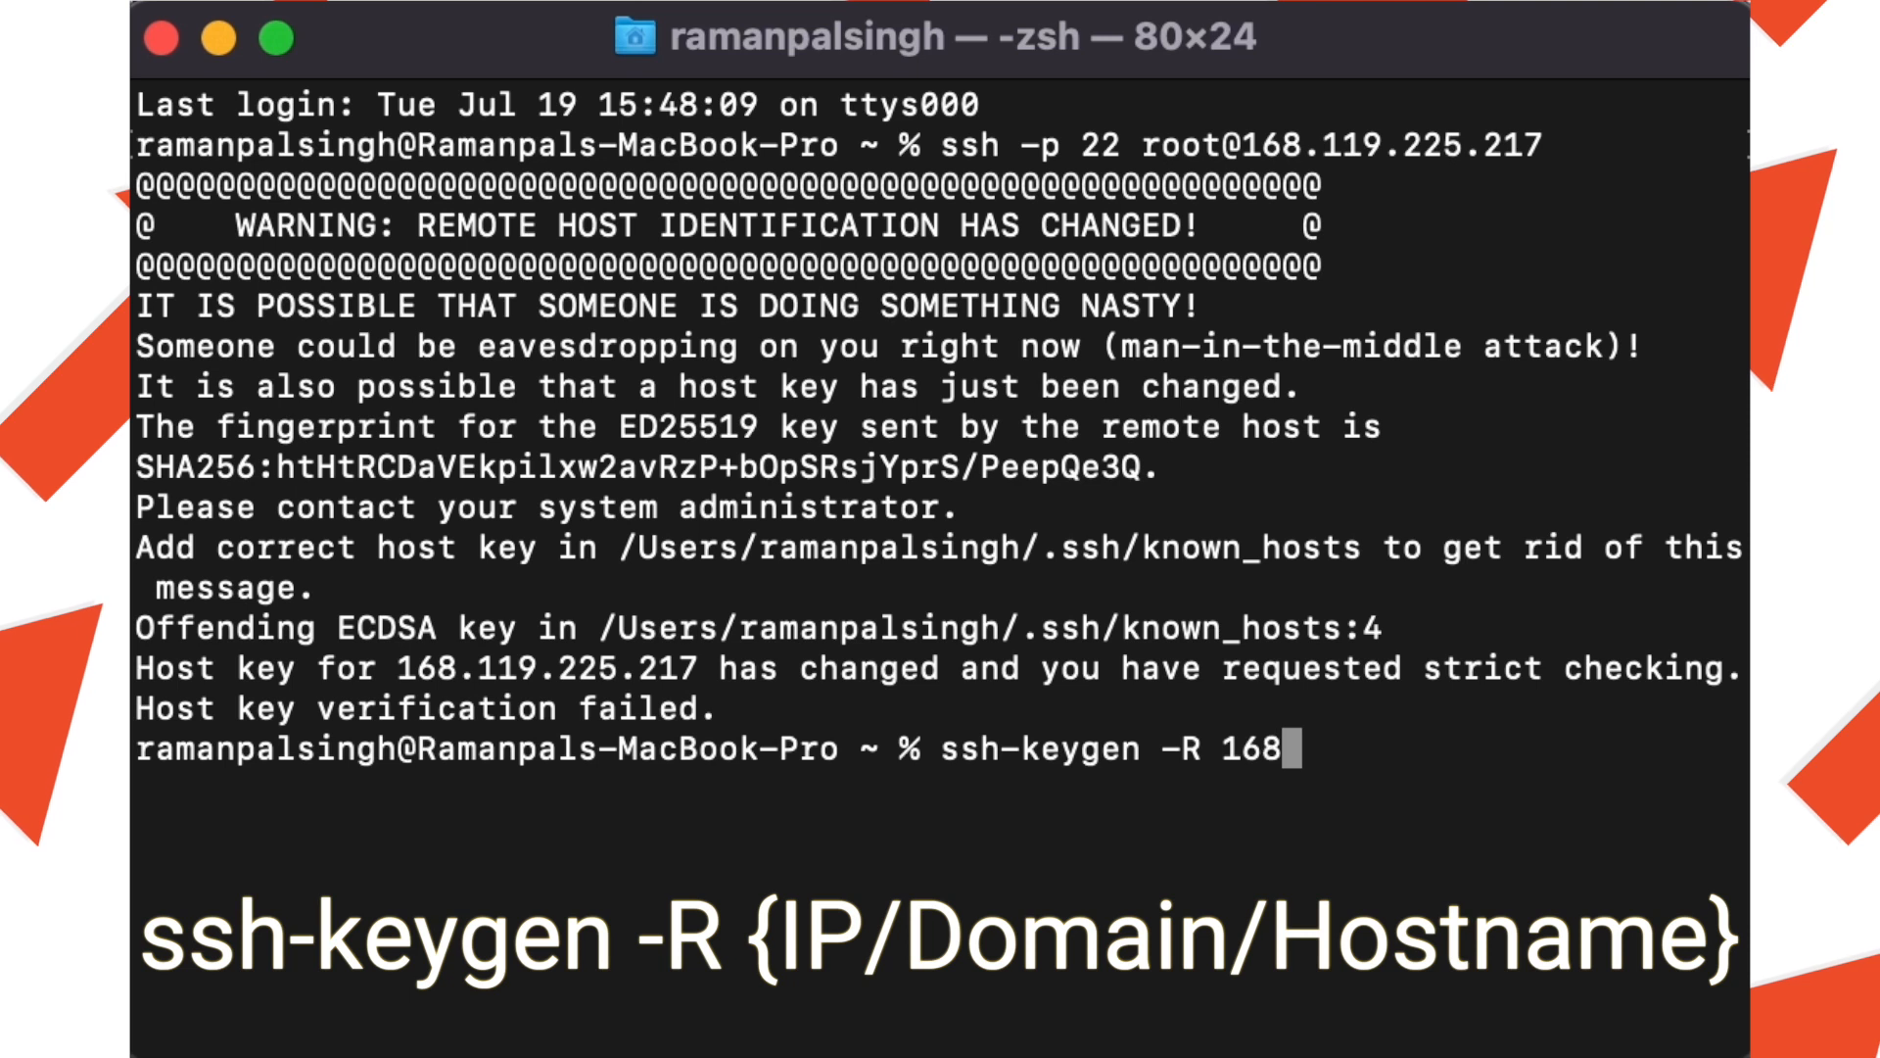
{"action": "type", "text": ".119.225.217"}
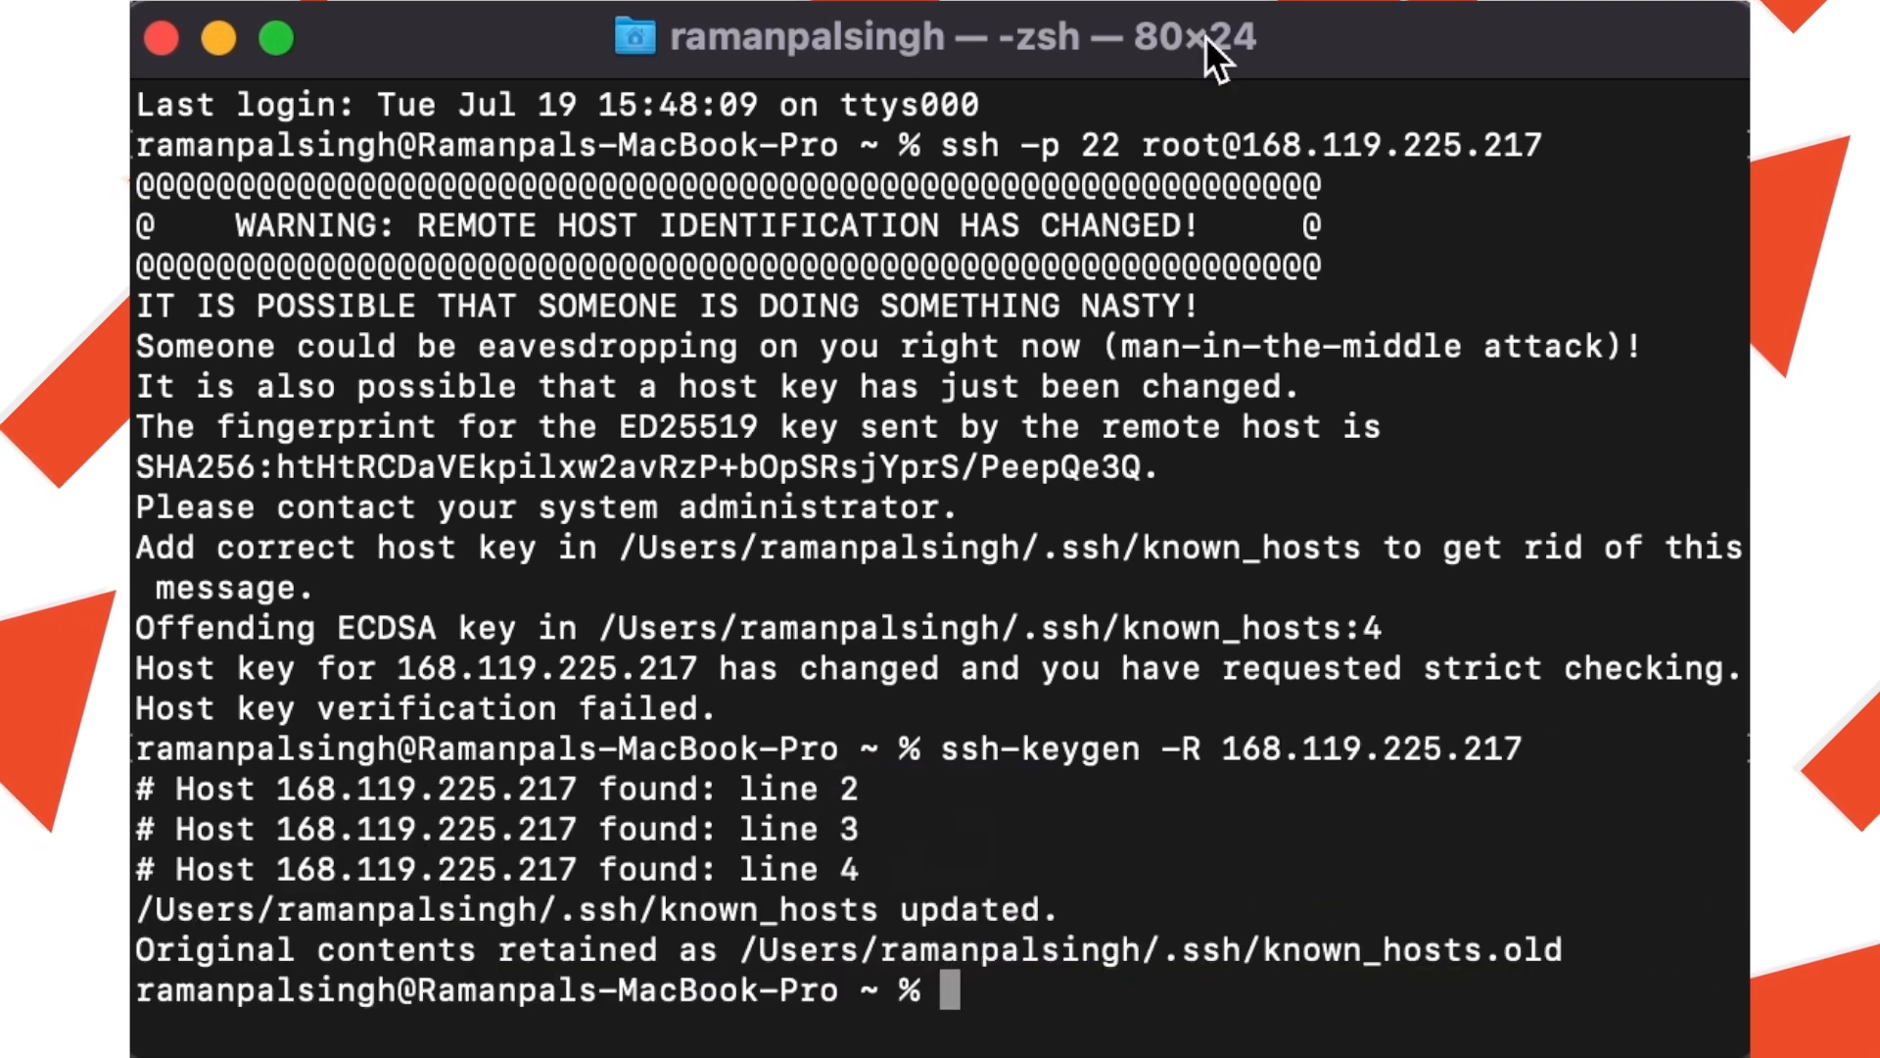
{"action": "mouse_move", "coordinate": [613, 1005]}
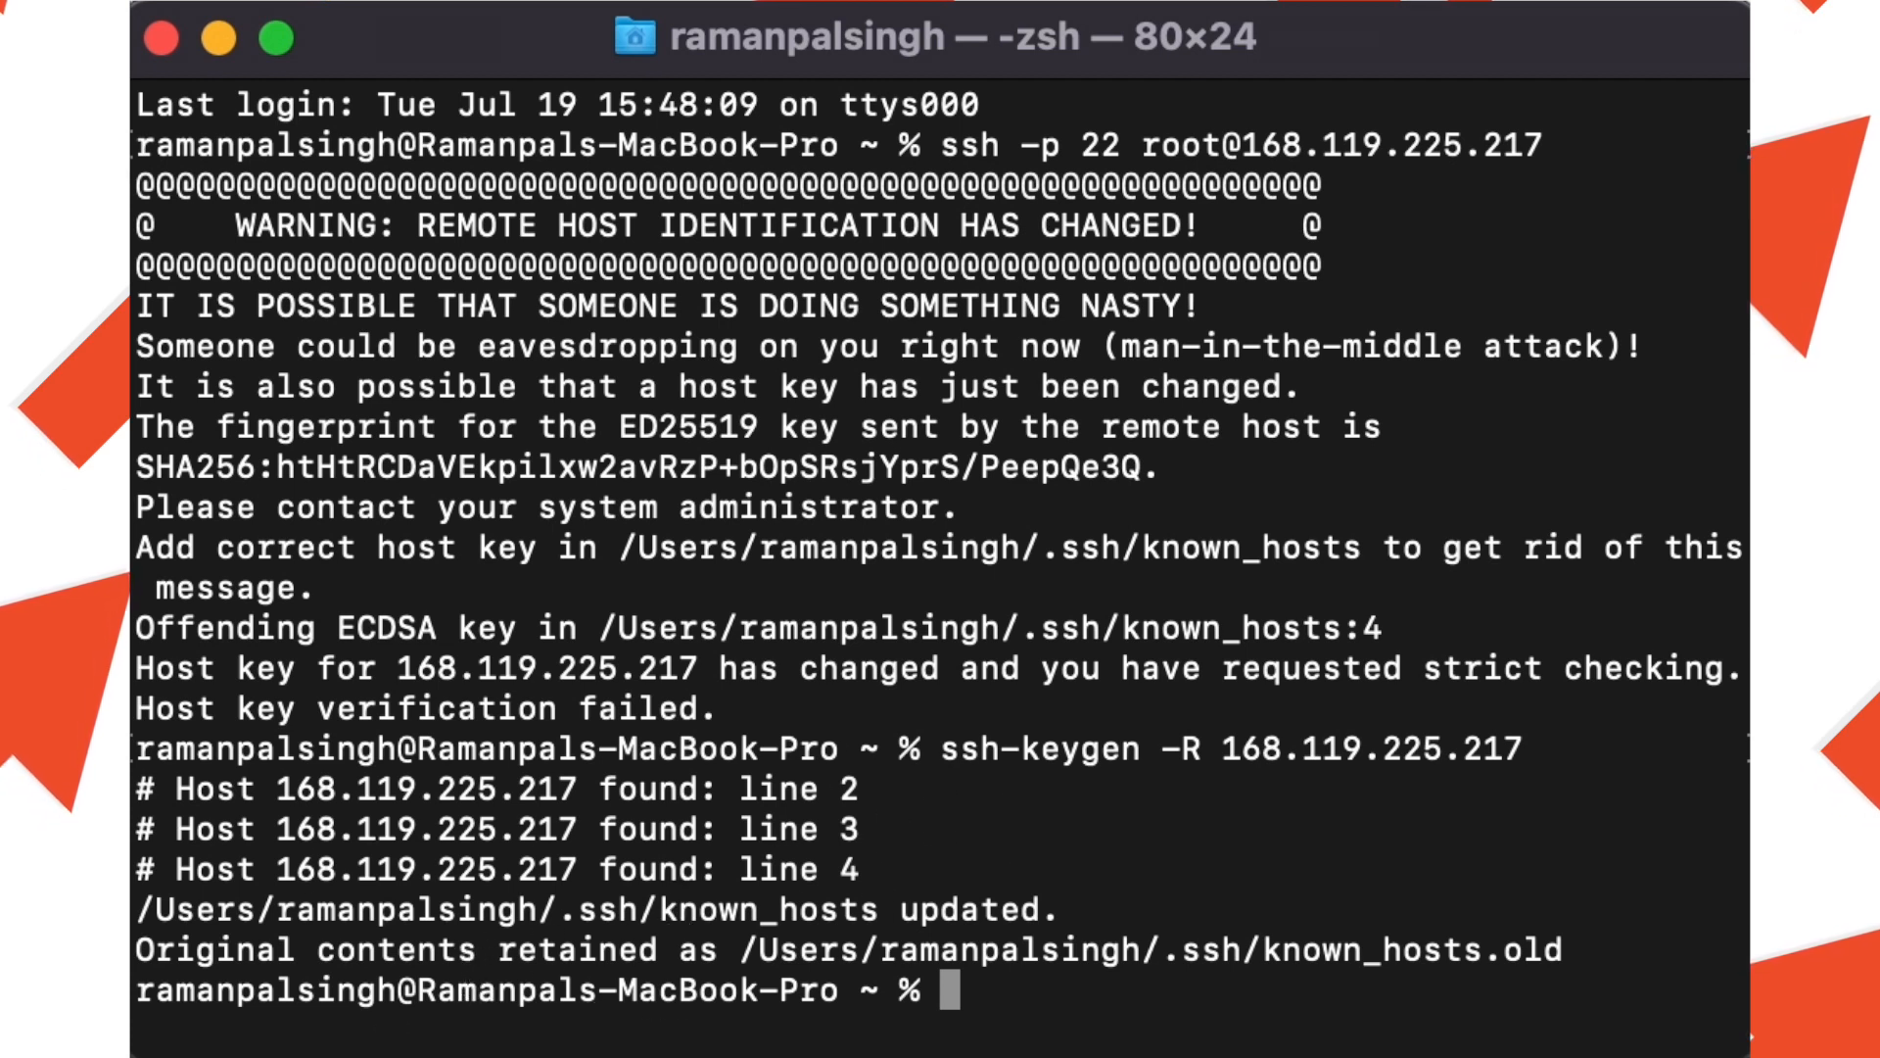
{"action": "mouse_move", "coordinate": [536, 909]}
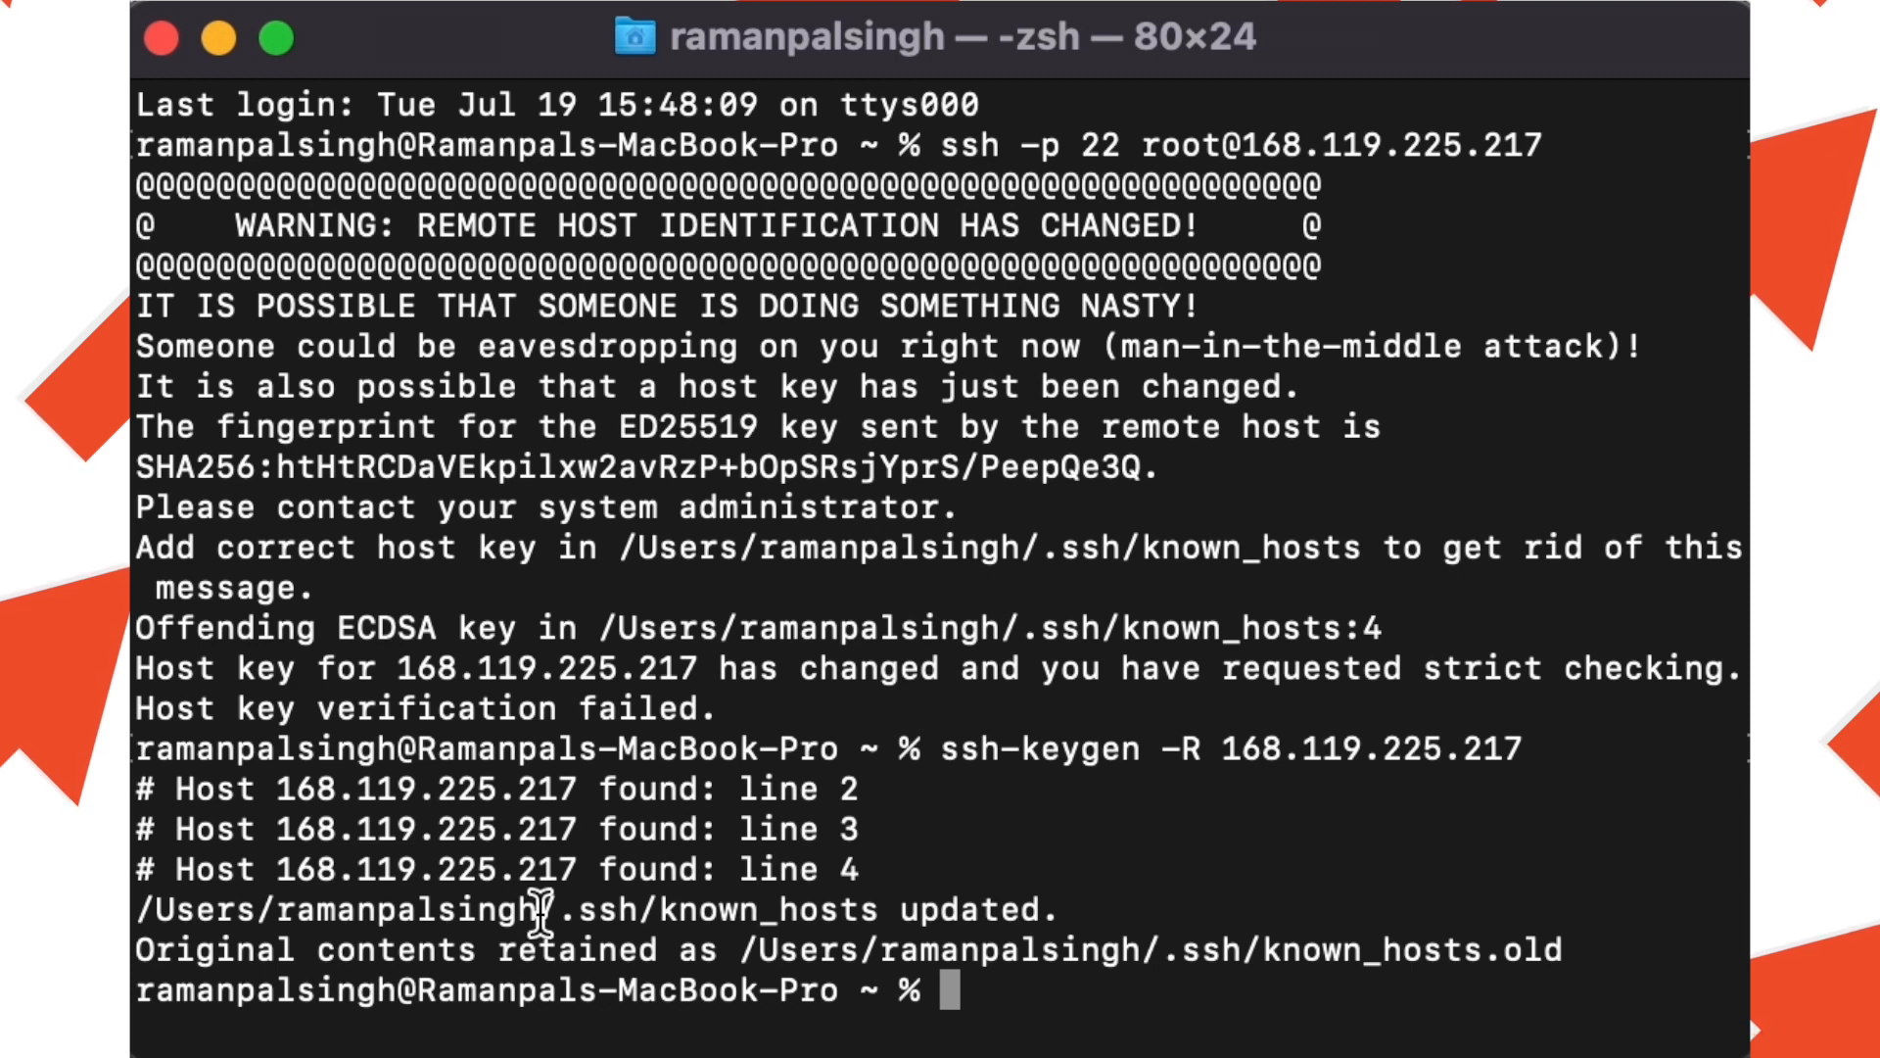
{"action": "mouse_move", "coordinate": [1053, 991]}
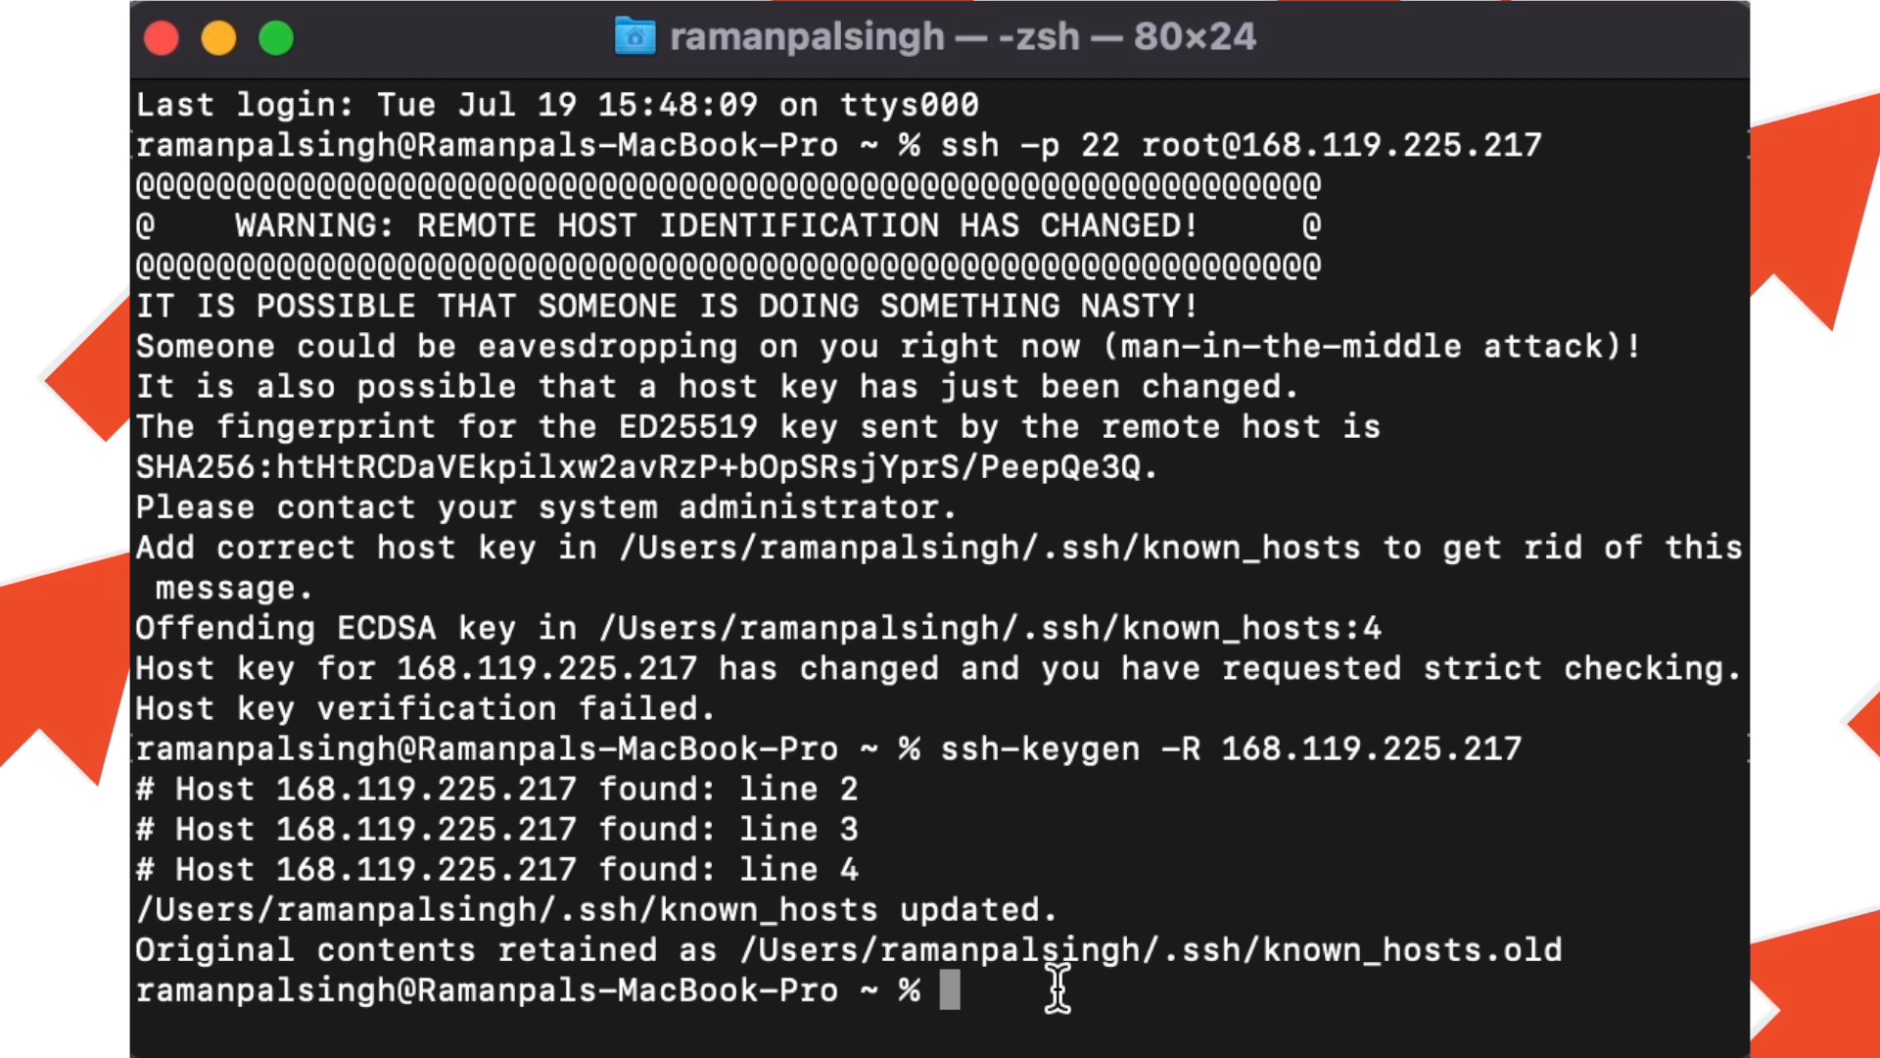
{"action": "mouse_move", "coordinate": [1013, 993]}
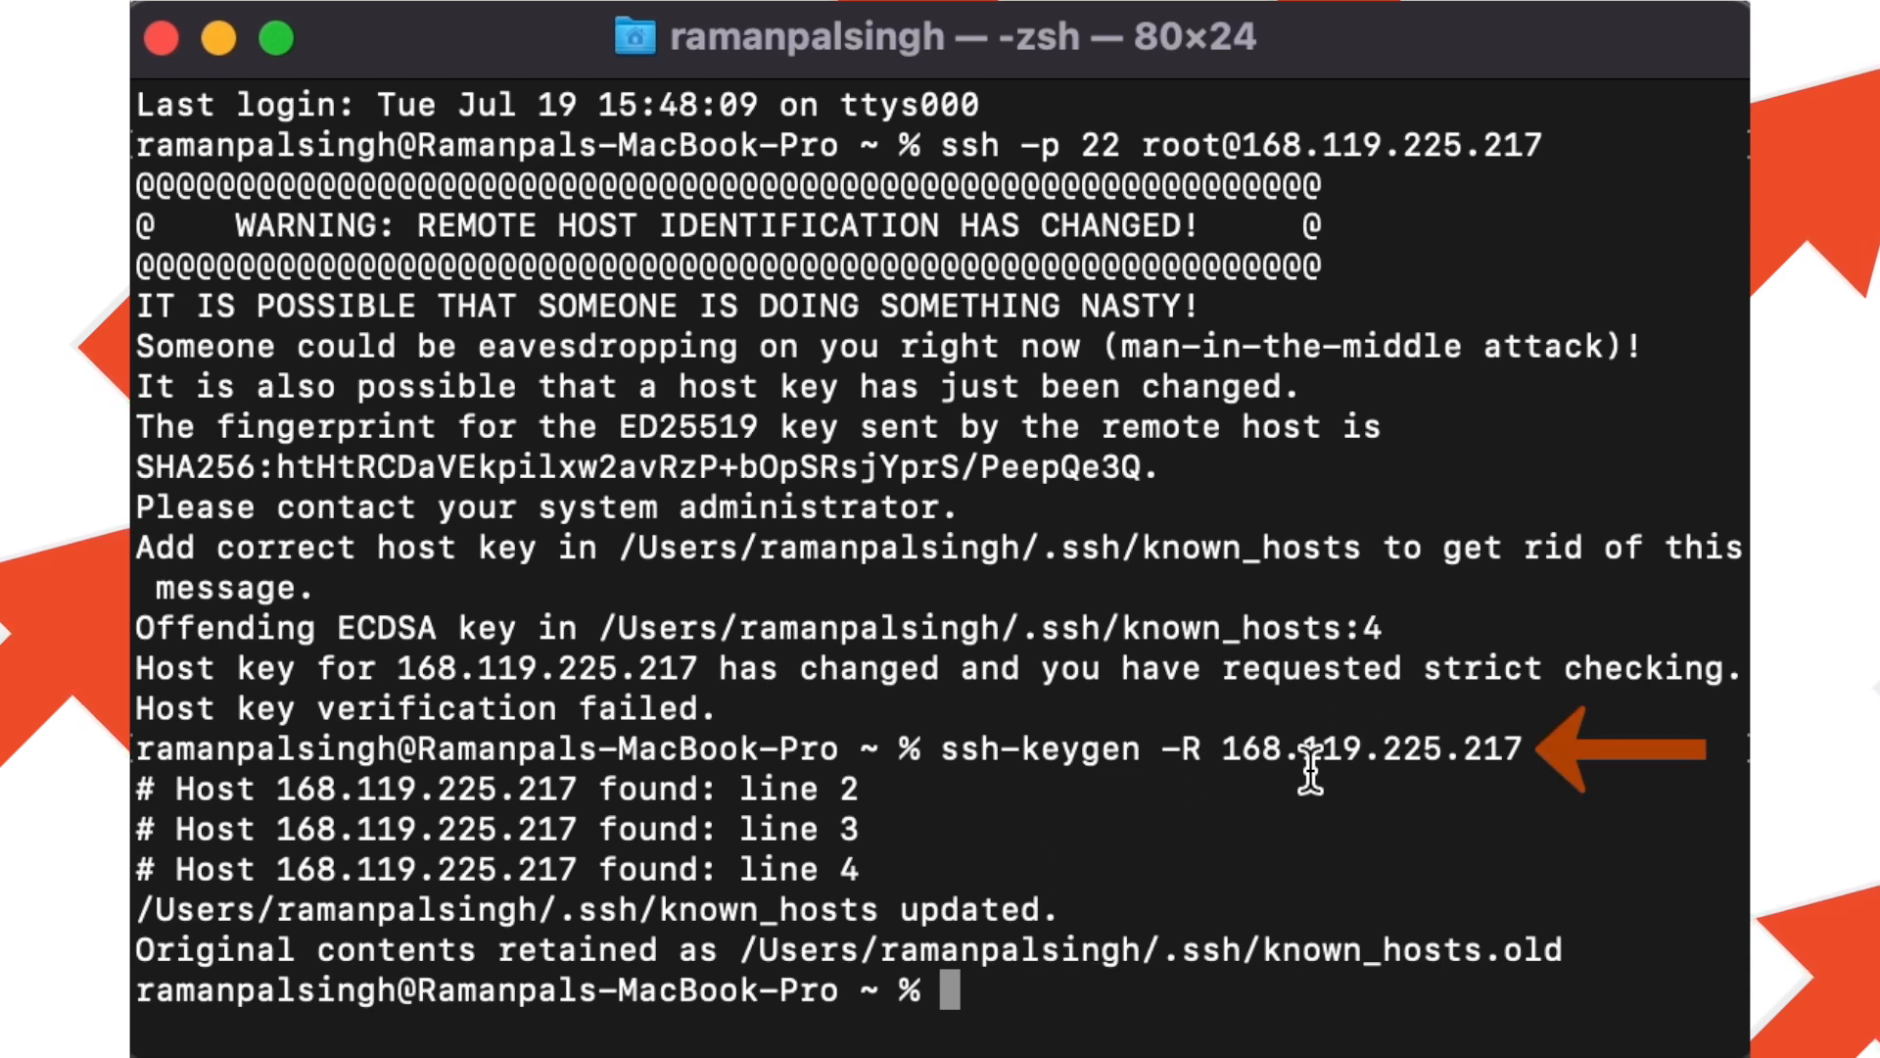
{"action": "mouse_move", "coordinate": [1120, 909]}
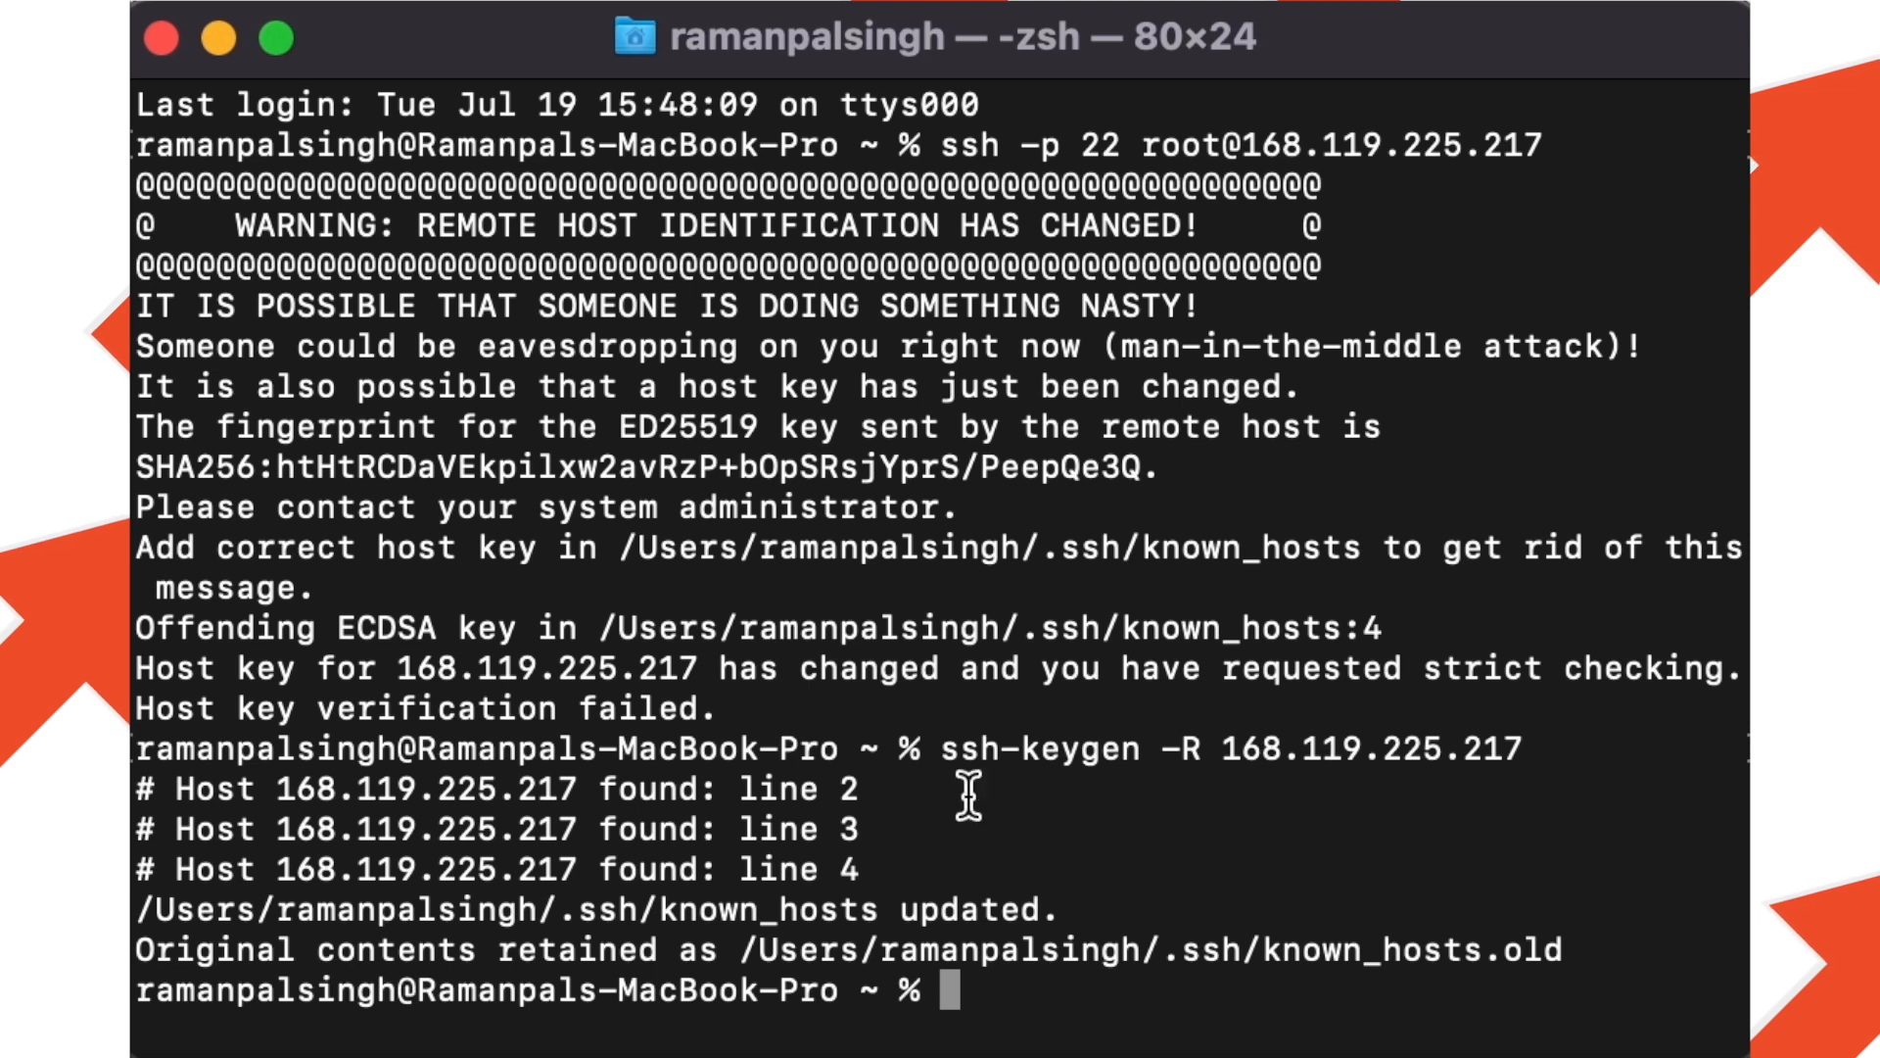
{"action": "mouse_move", "coordinate": [891, 869]}
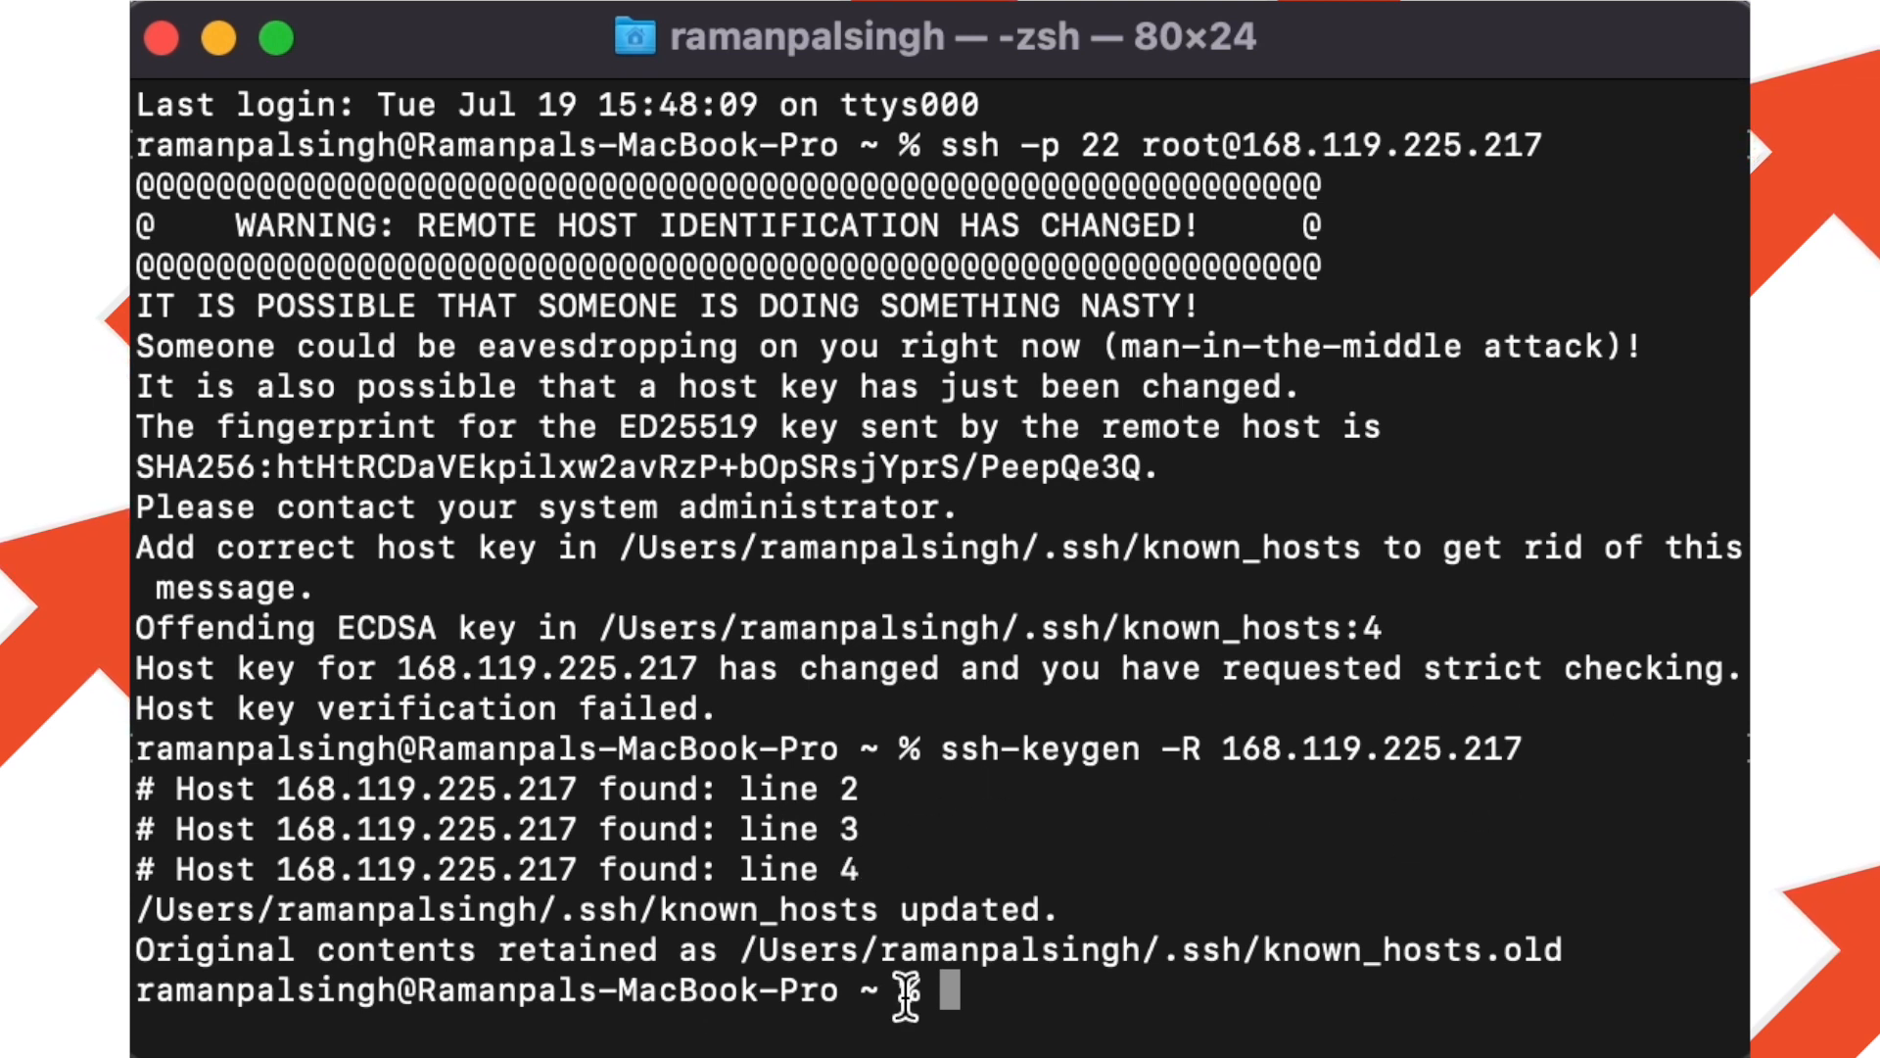
Begin a fresh 'ssh' command at the new prompt after the known_hosts cleanup.
{"action": "type", "text": "ssh"}
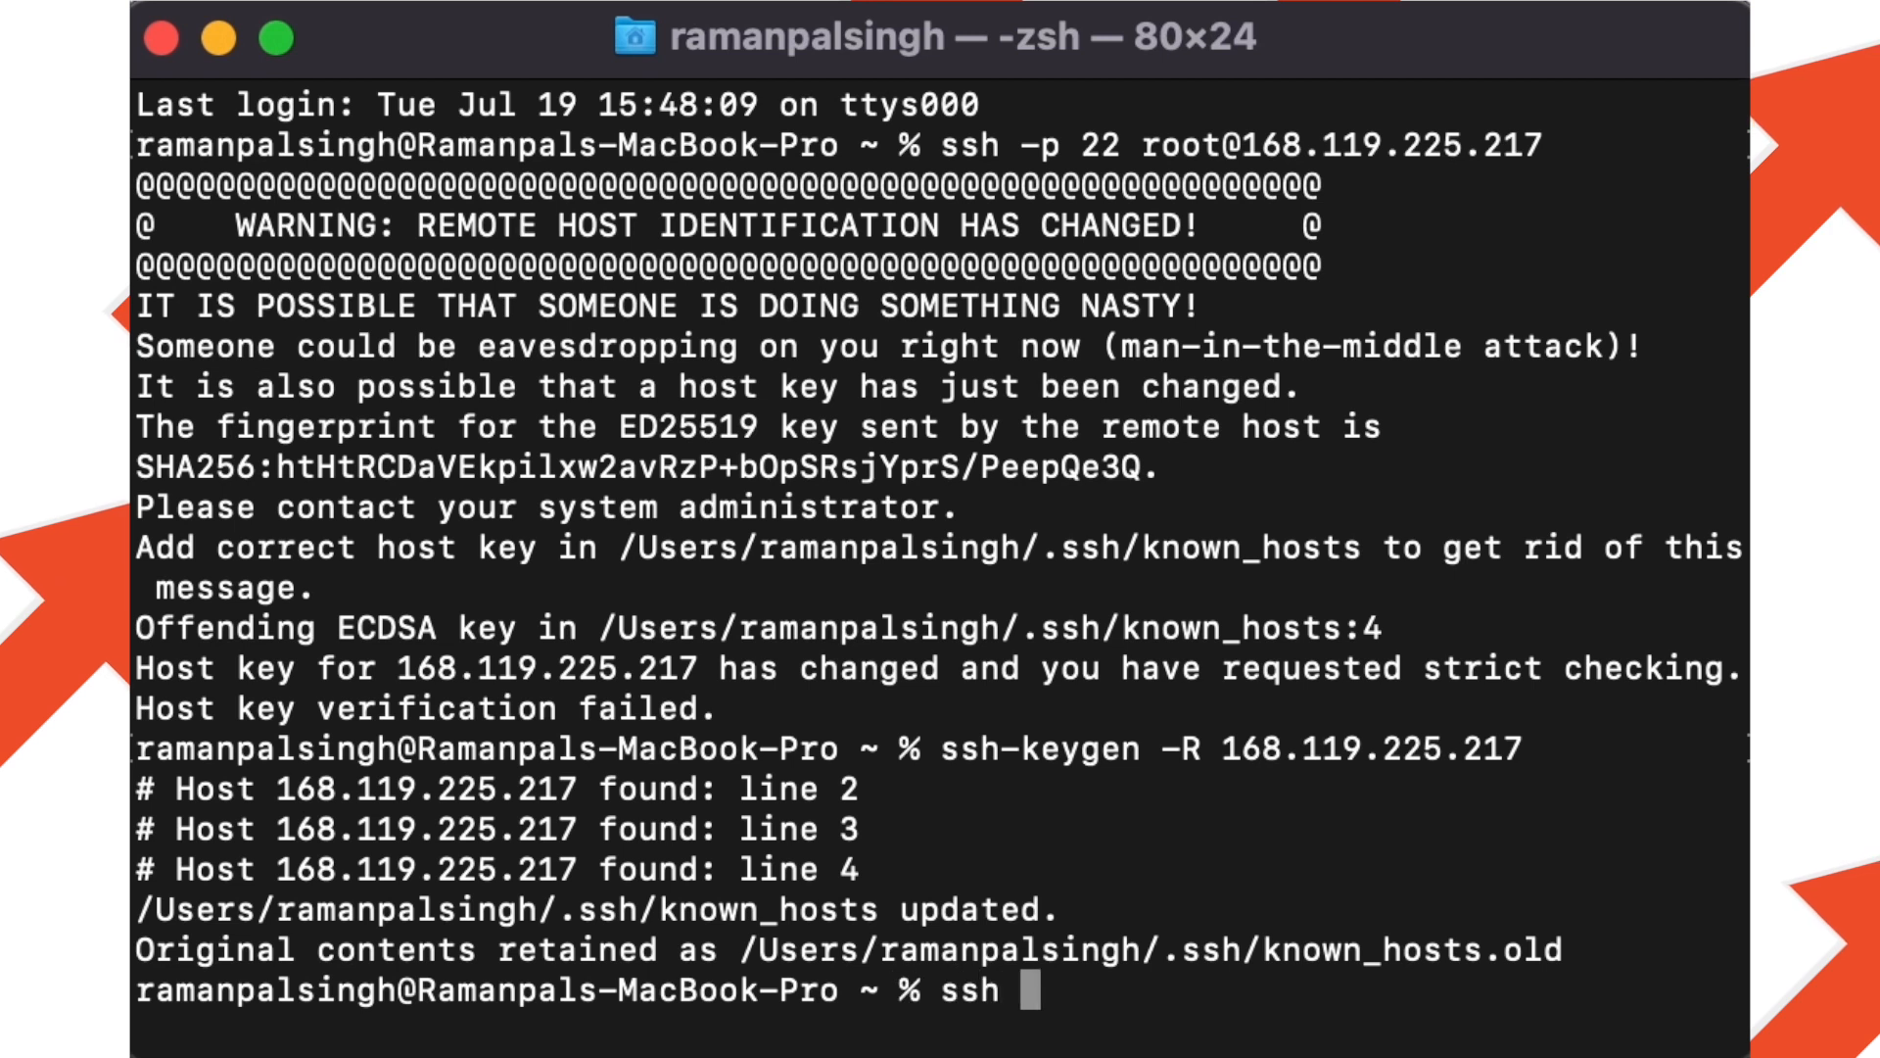